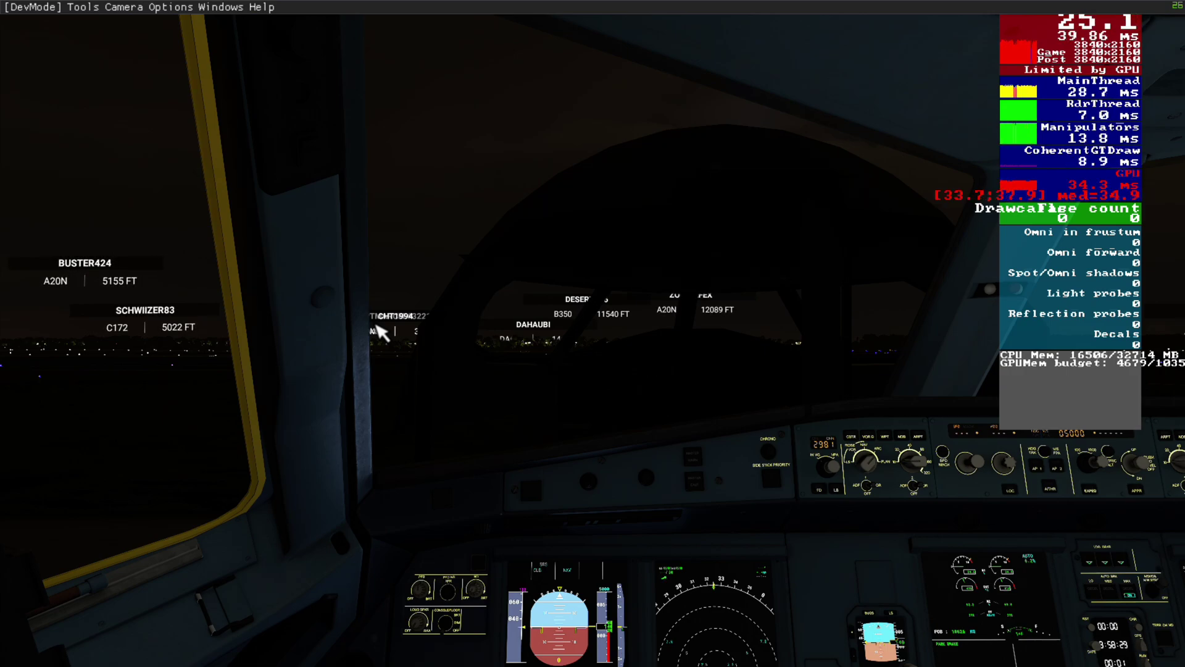
mouse_move(393, 343)
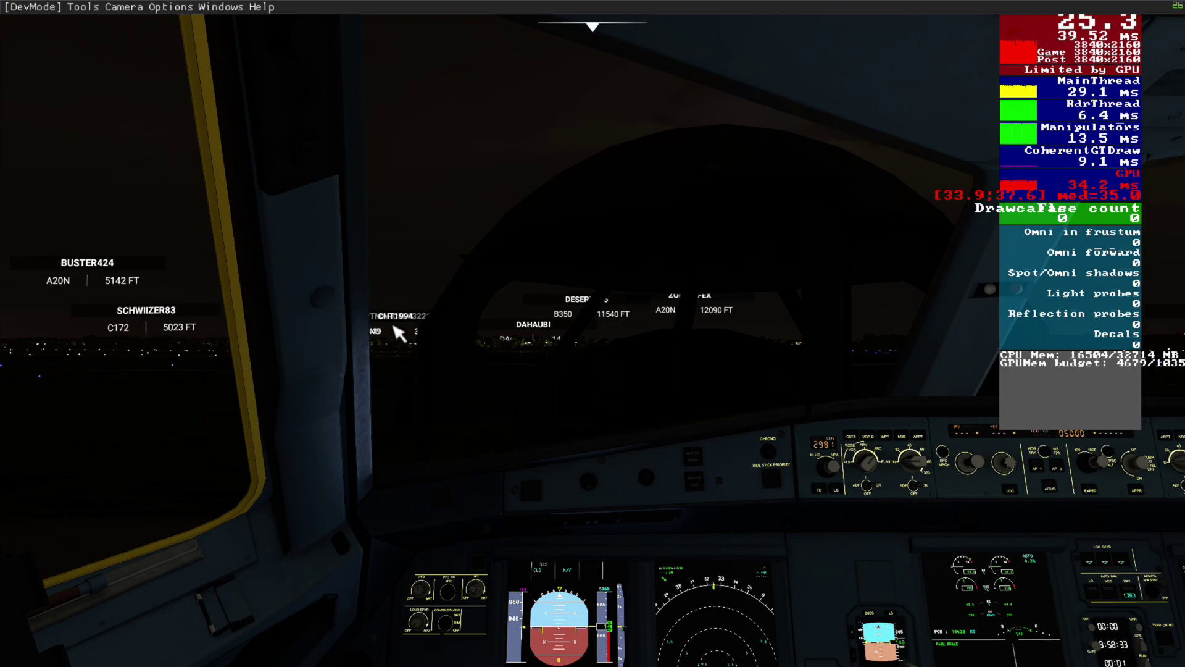
mouse_move(495, 392)
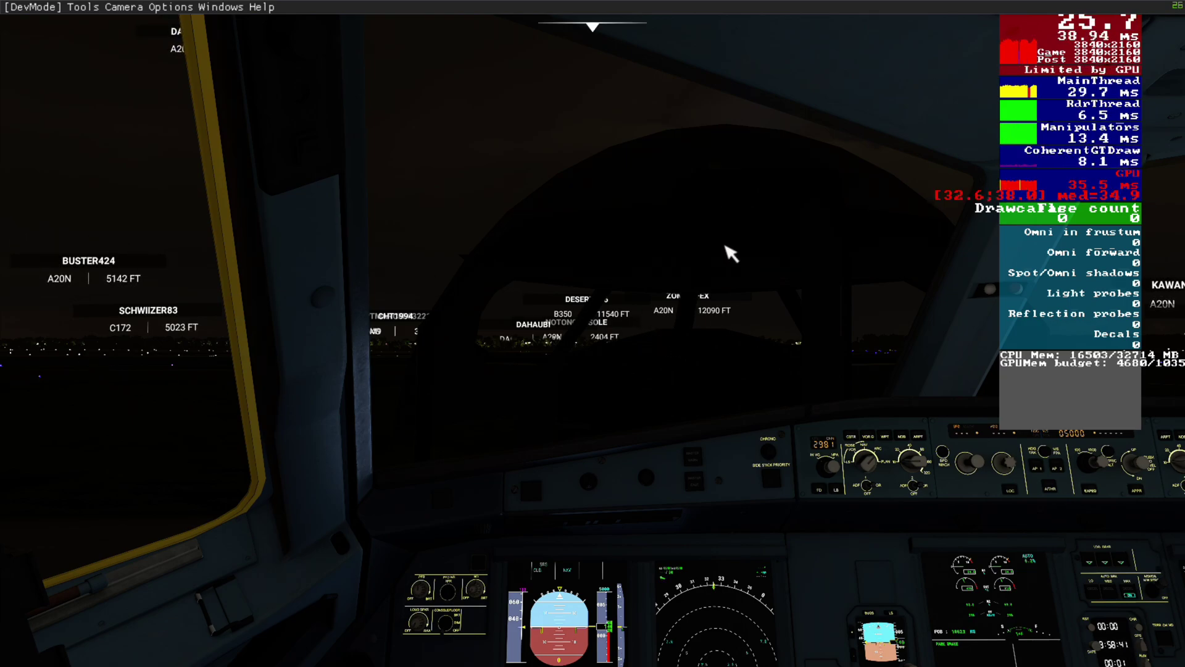
mouse_move(526, 294)
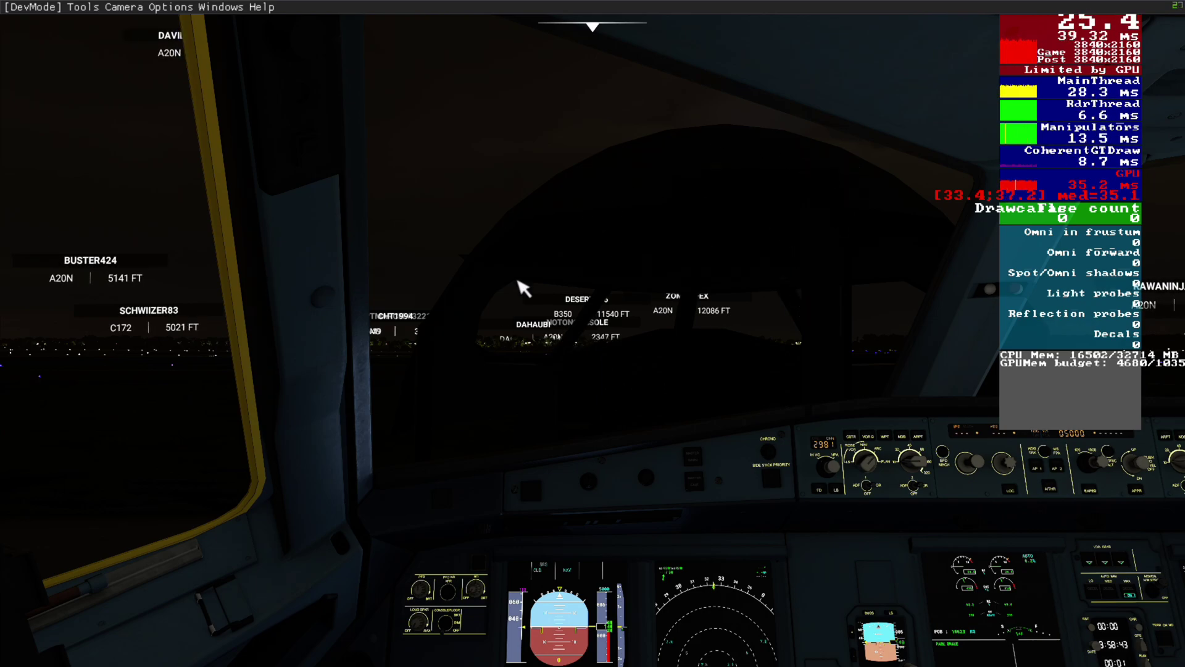
mouse_move(753, 329)
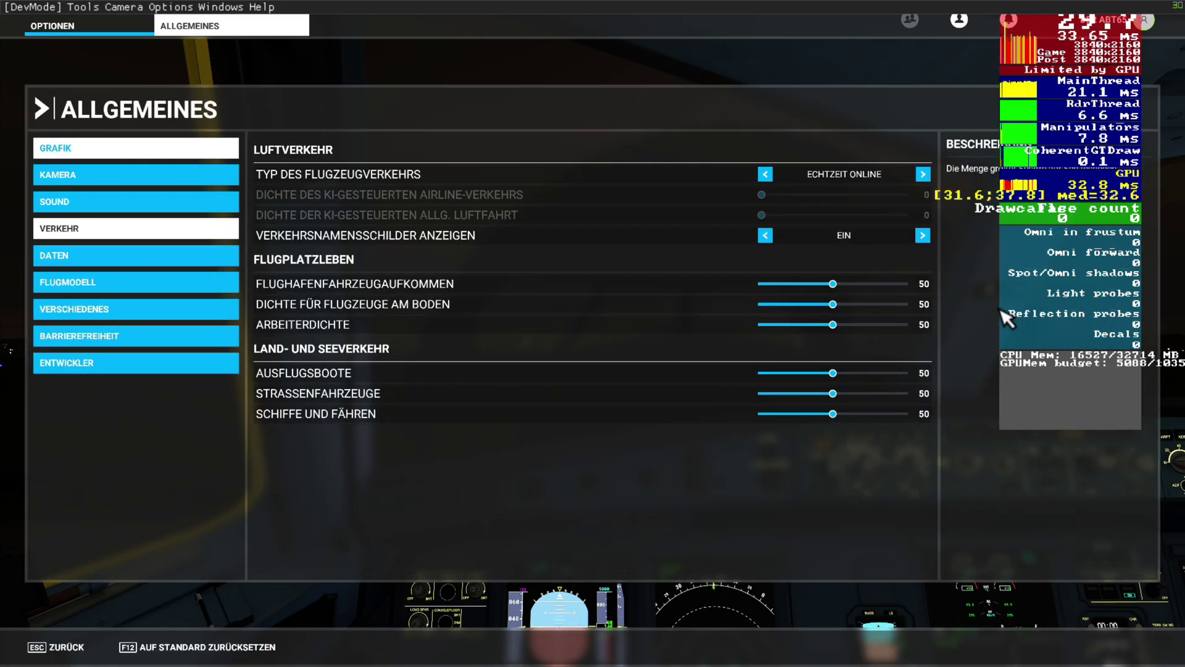
mouse_move(850, 183)
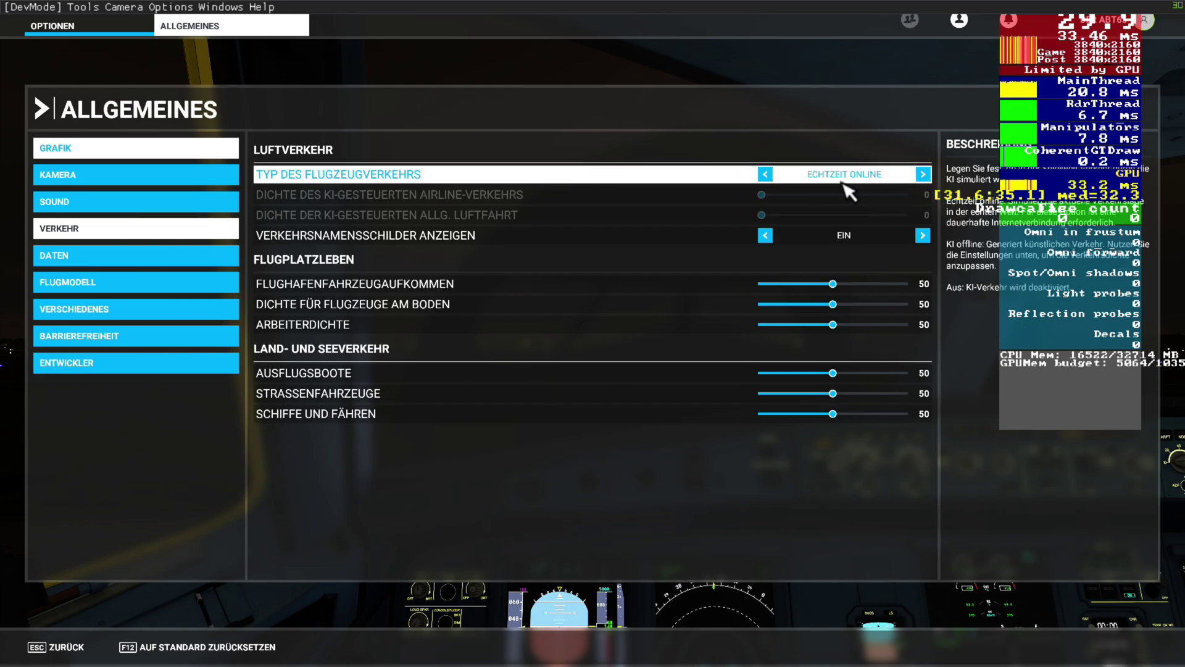
mouse_move(837, 193)
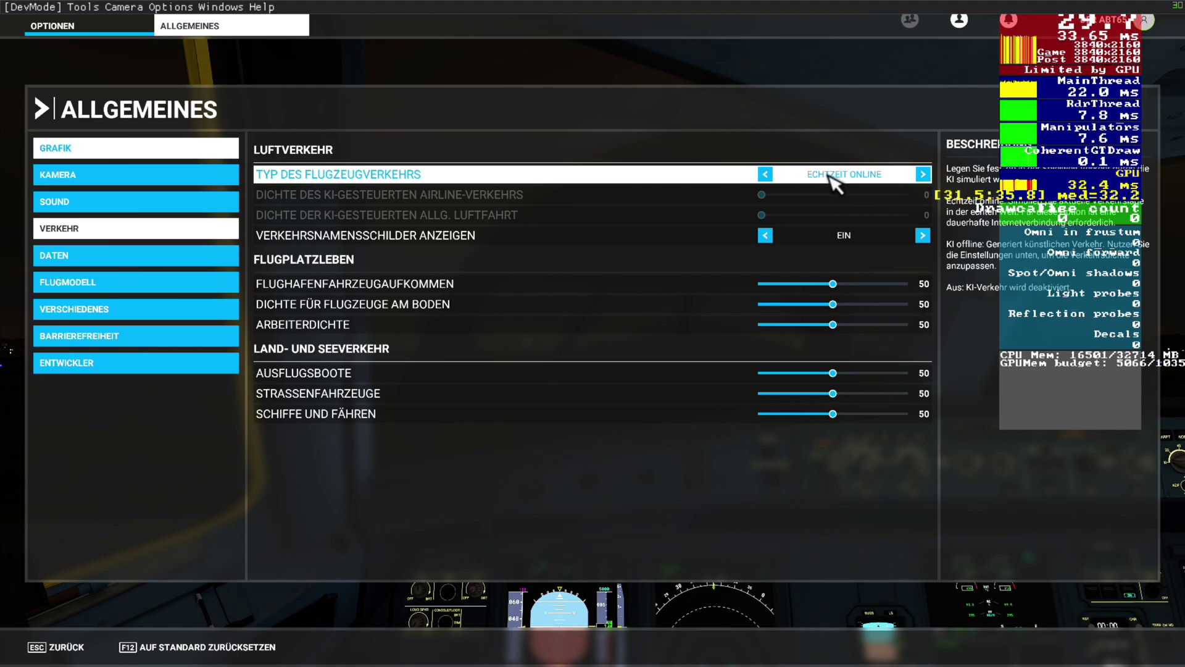
mouse_move(854, 248)
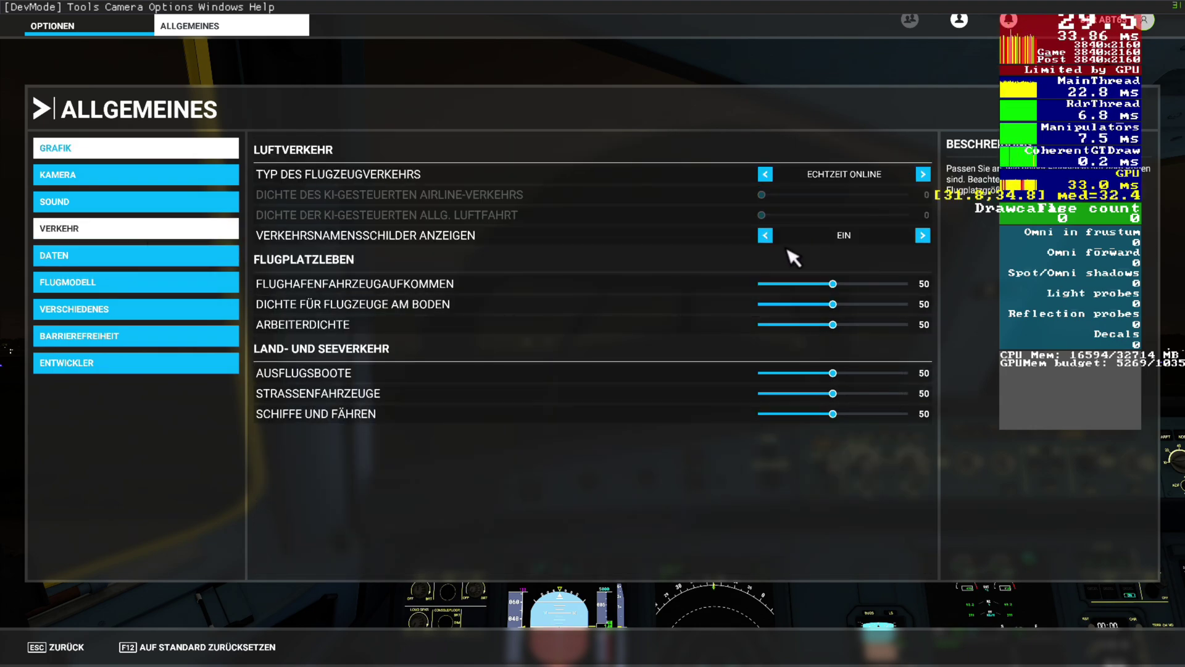
Step: Set 'Verkehrsnamensschilder anzeigen' to AUS in Traffic options and apply/save
left_click(766, 235)
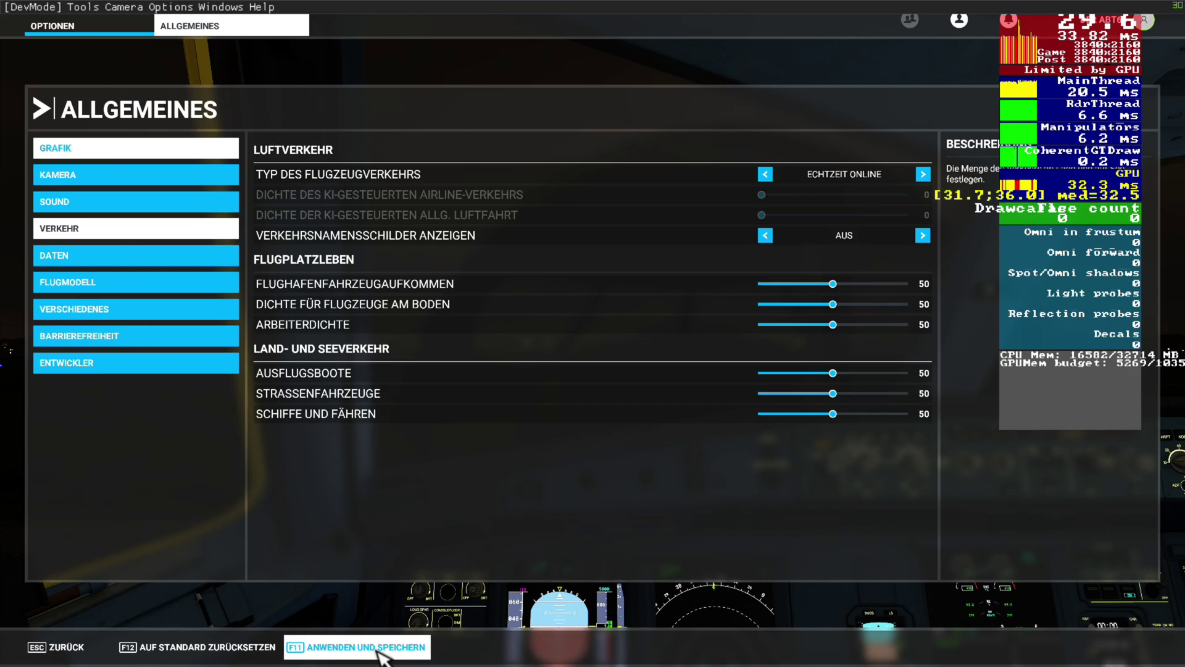
left_click(366, 647)
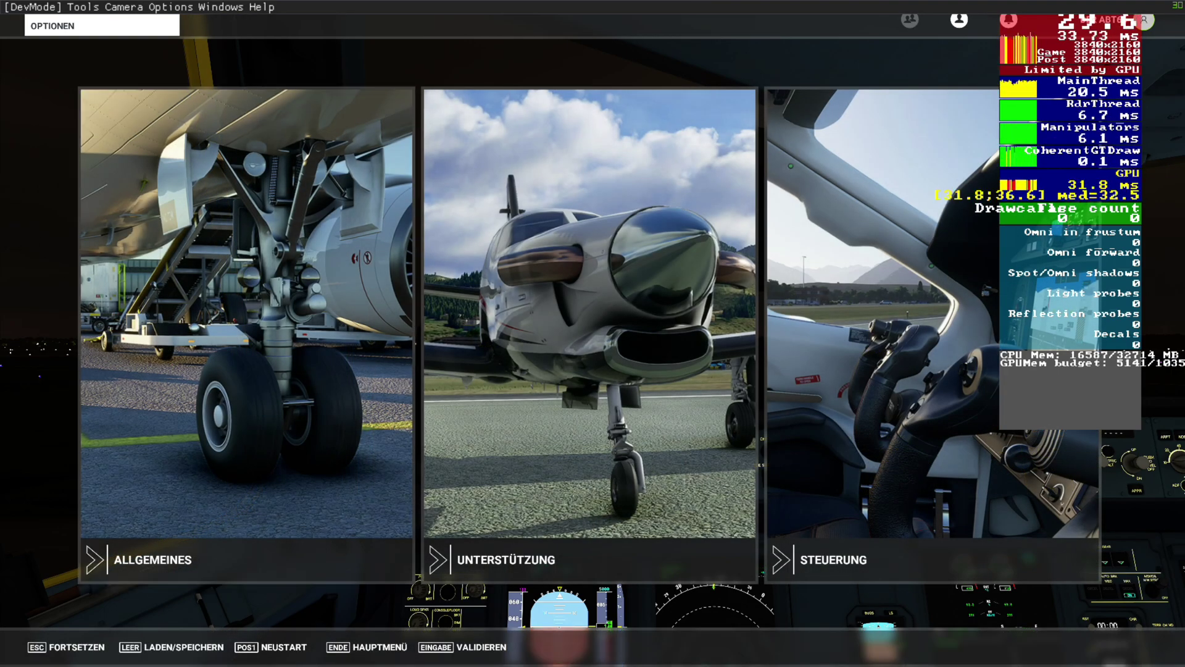
Step: Switch from the simulator to a File Explorer window via the taskbar
left_click(688, 653)
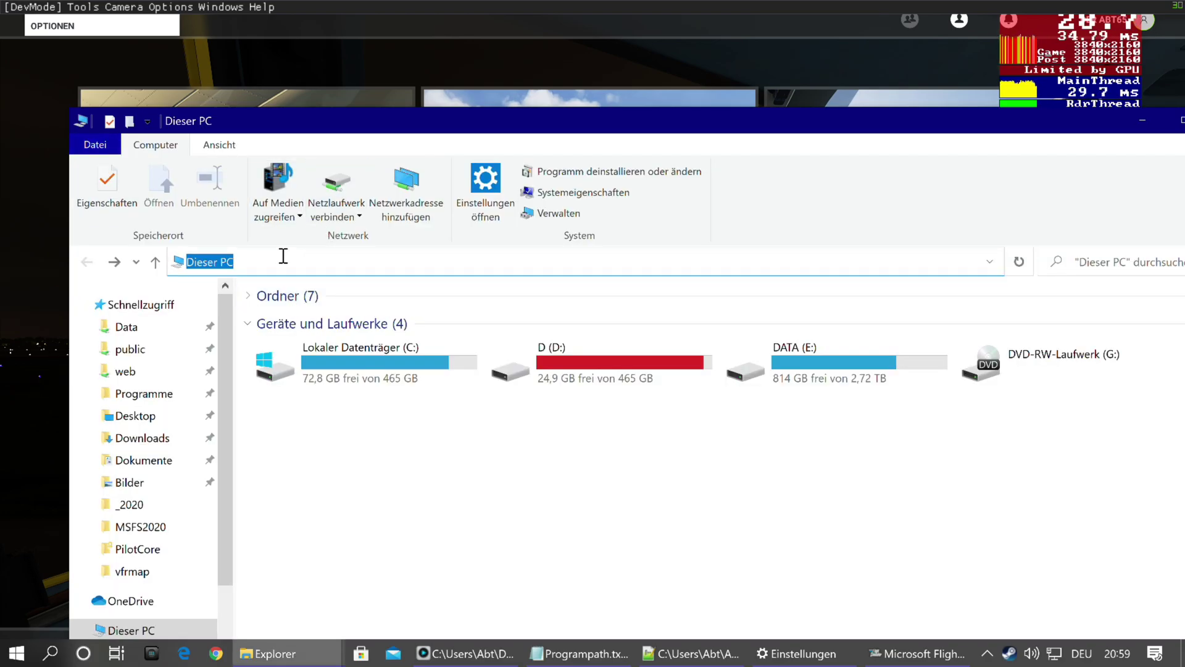
Step: Go to %localappdata% and enter its Packages folder
type("%")
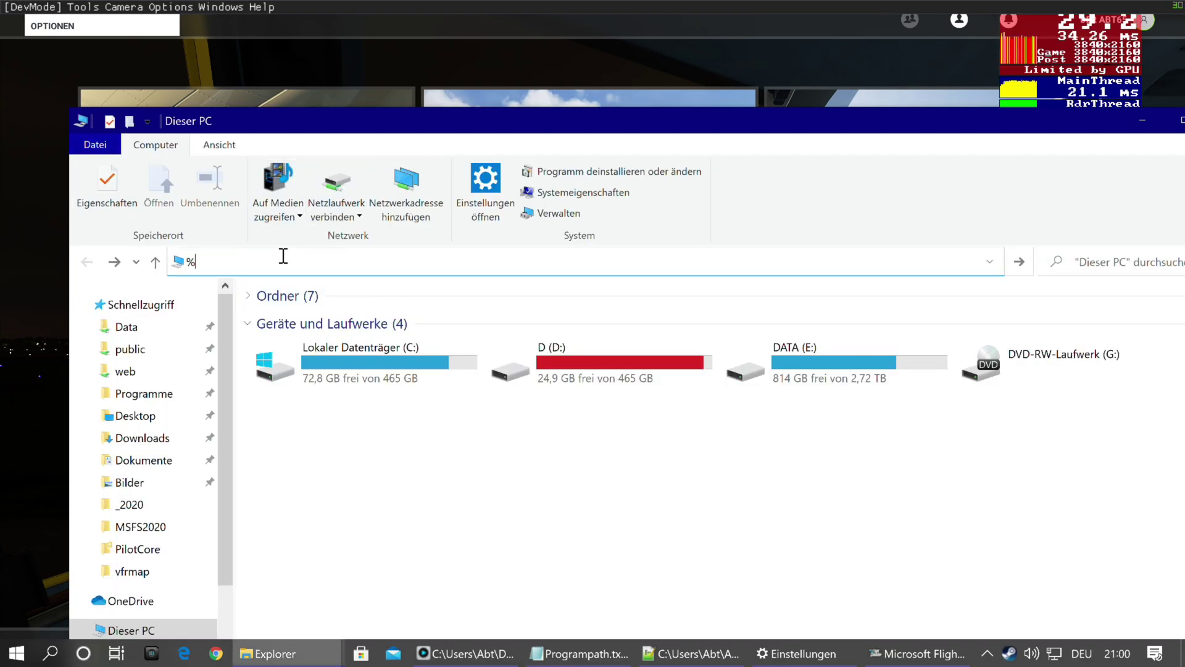
type("local")
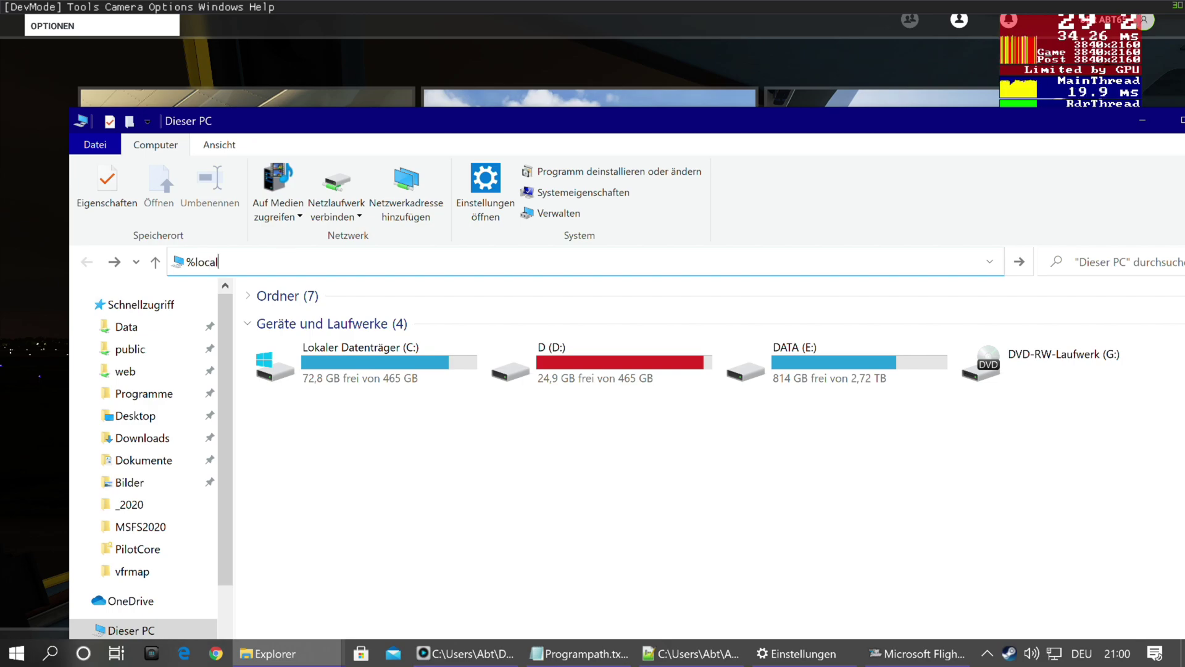
type("appdata%")
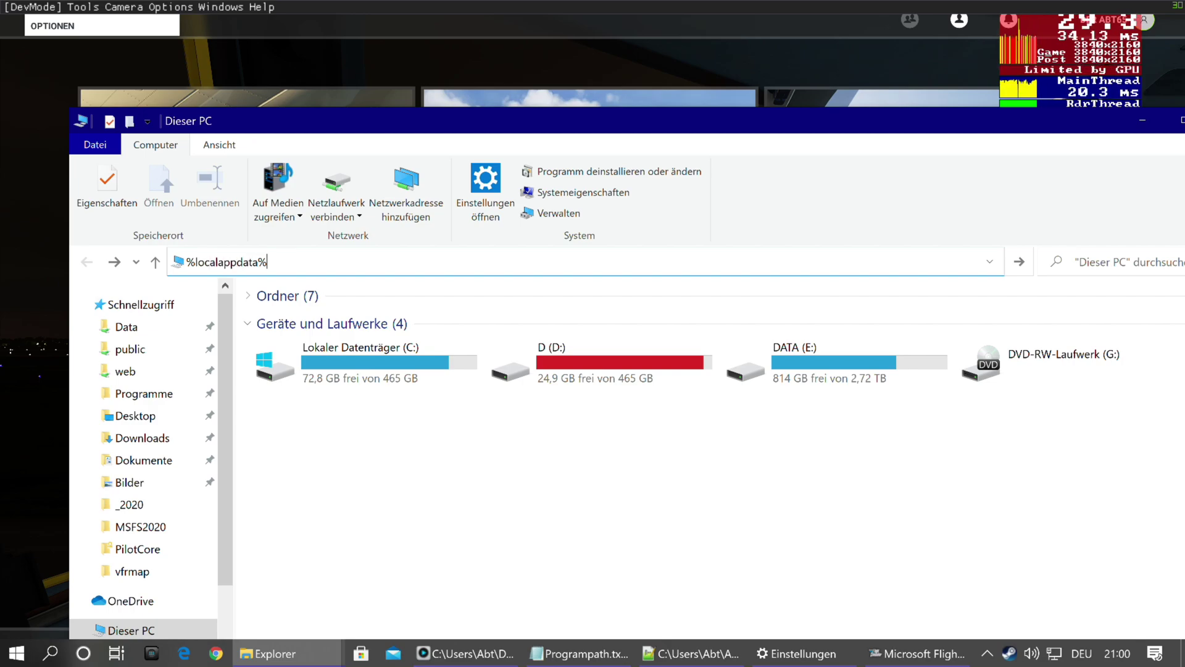
key("Enter")
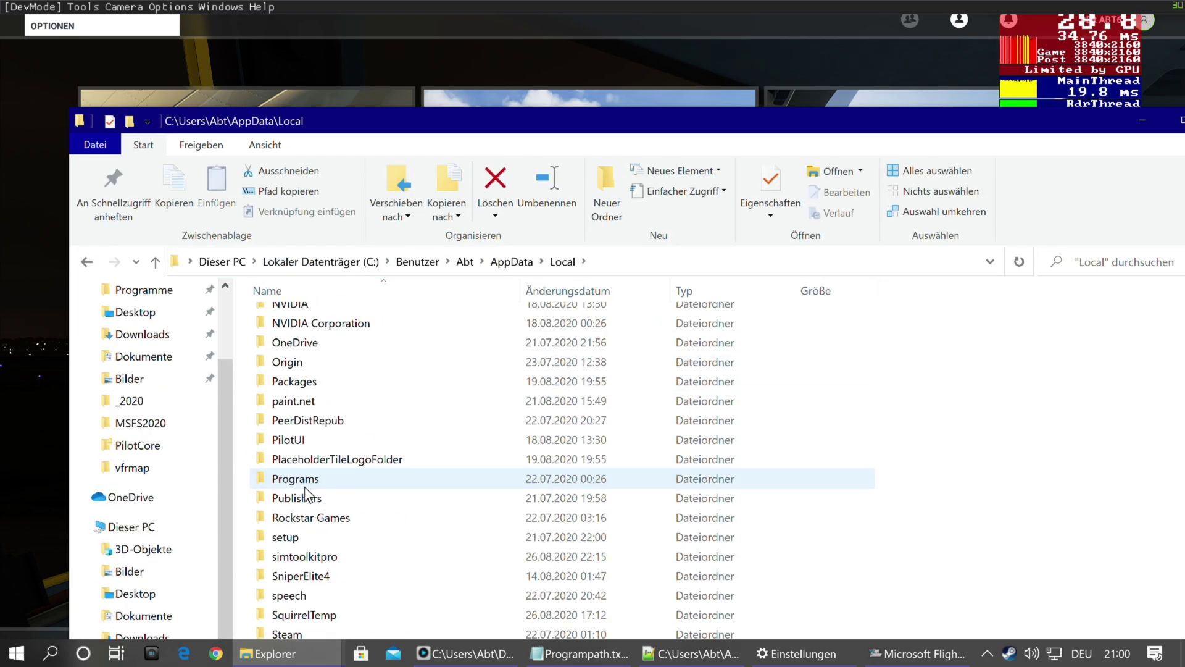
scroll("down", 3)
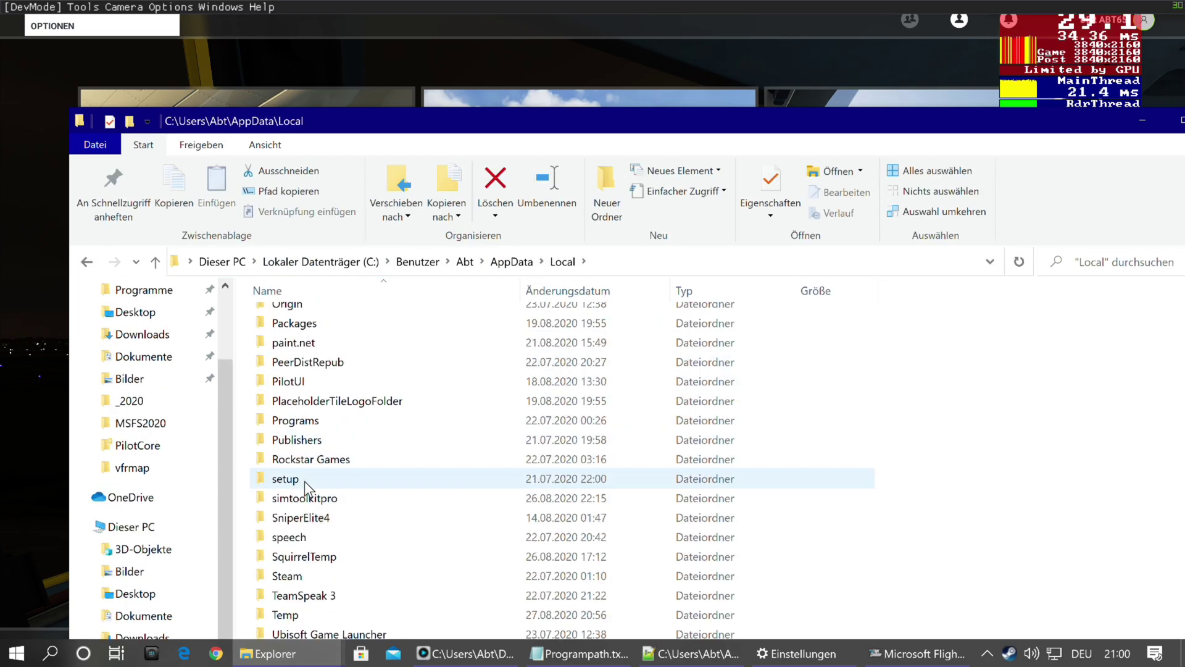
mouse_move(296, 495)
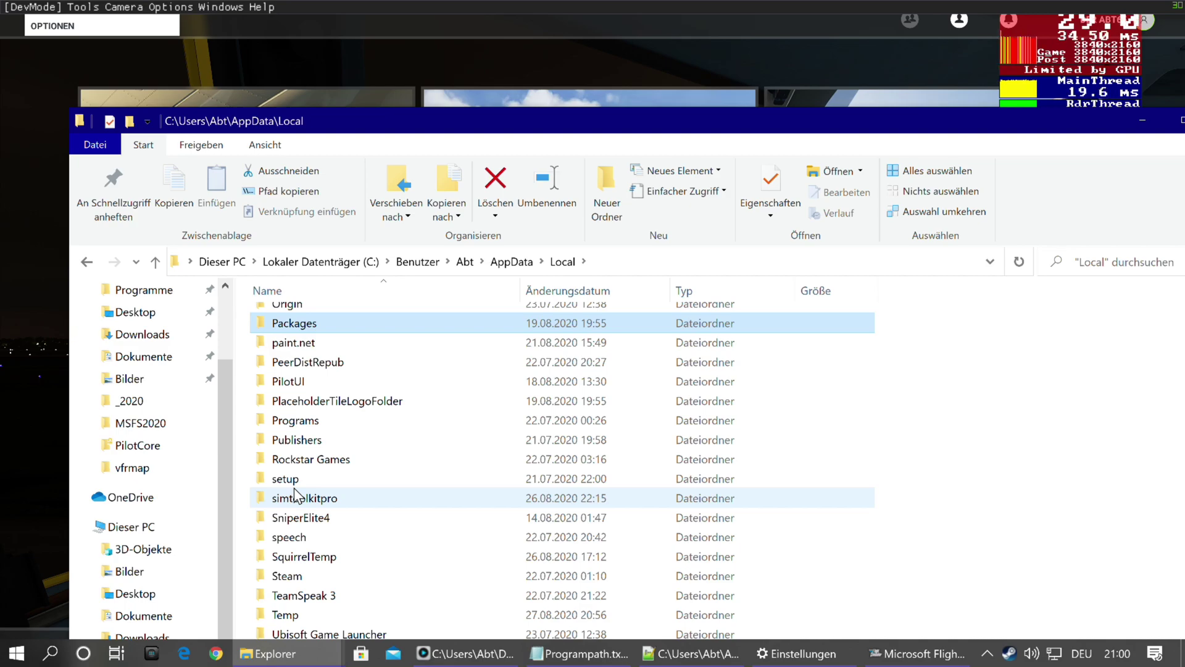
double_click(293, 324)
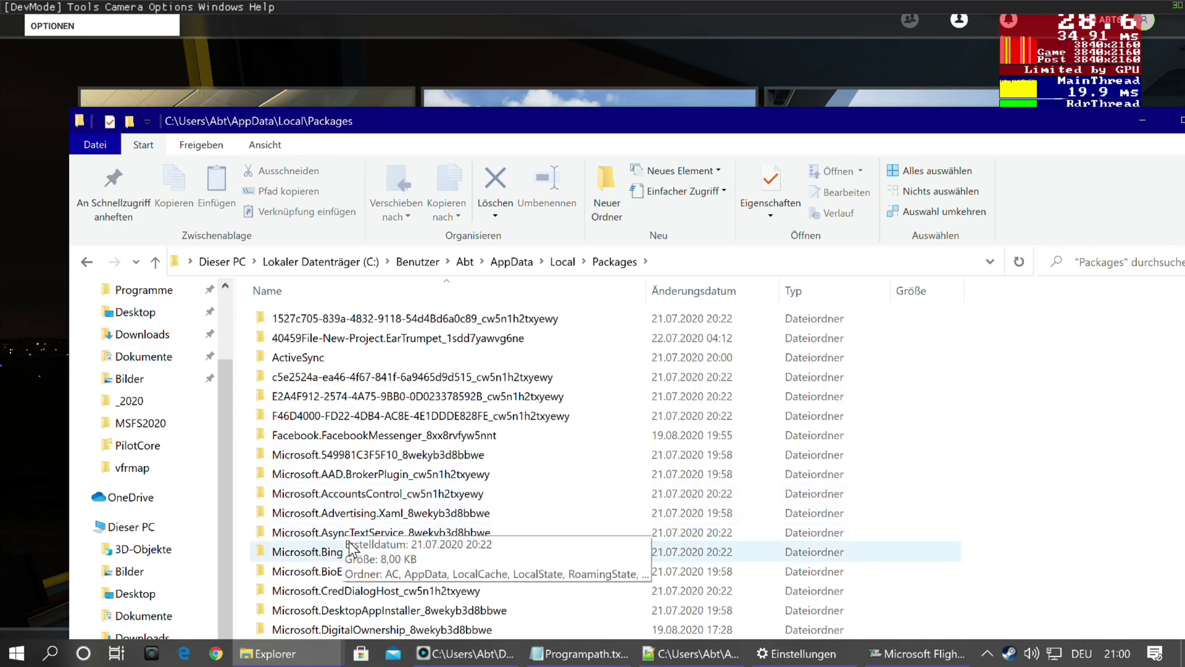
Step: Browse the Flight Simulator package into LocalCache\Packages\Official
scroll("down", 3)
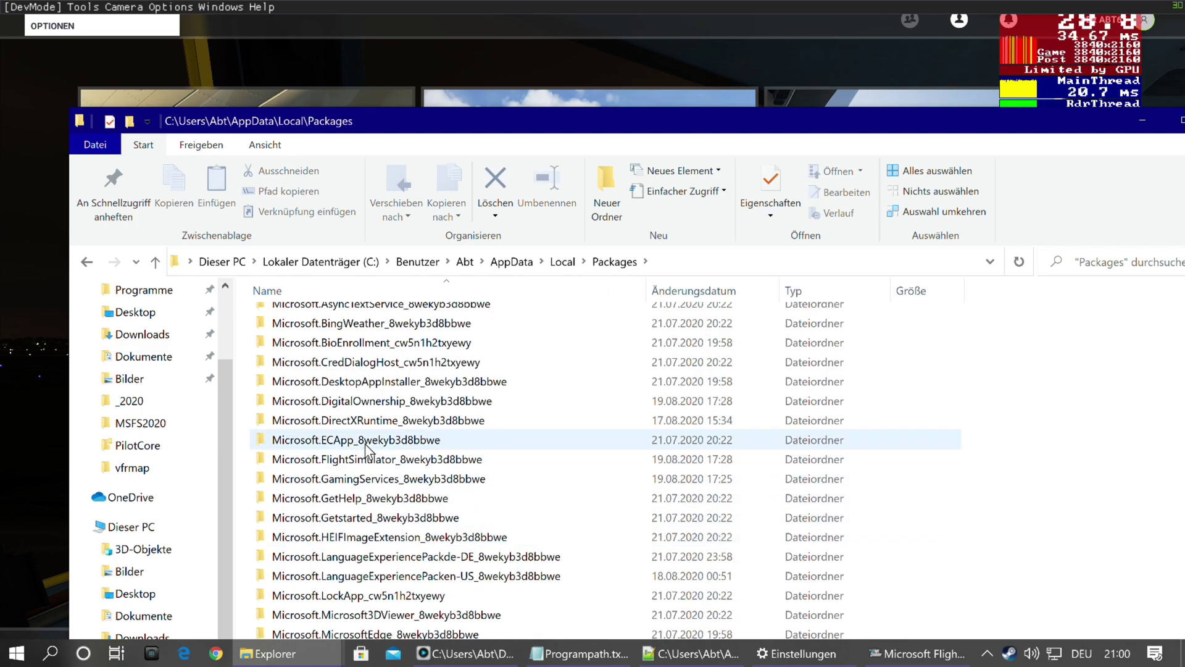
left_click(369, 459)
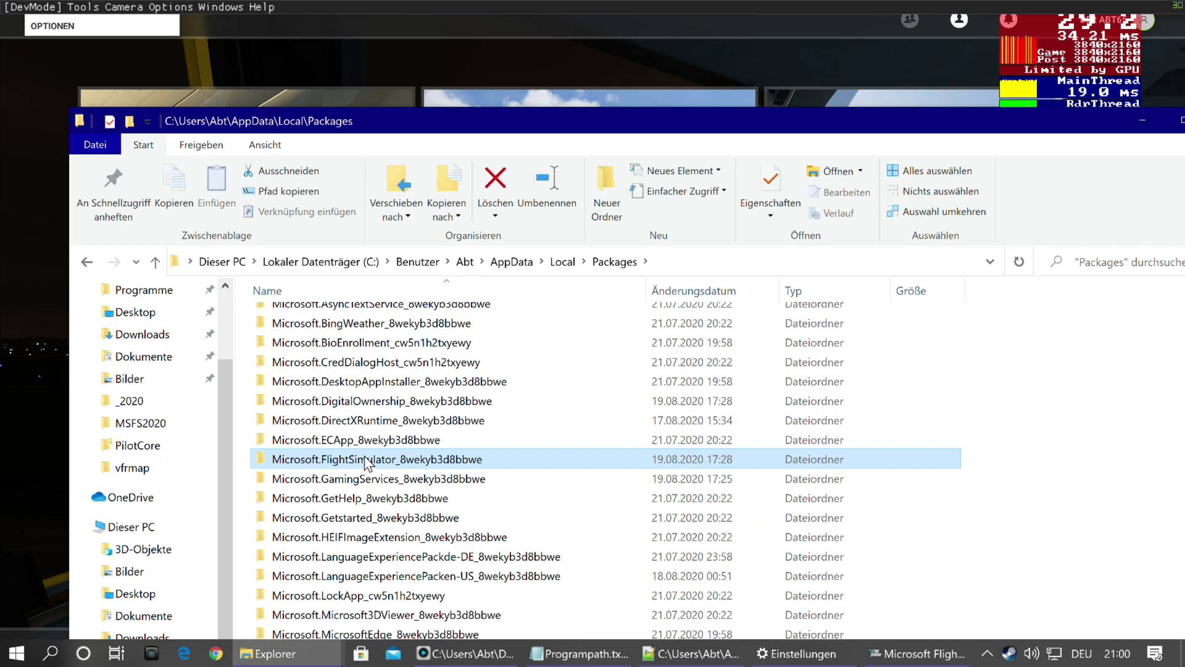
double_click(377, 459)
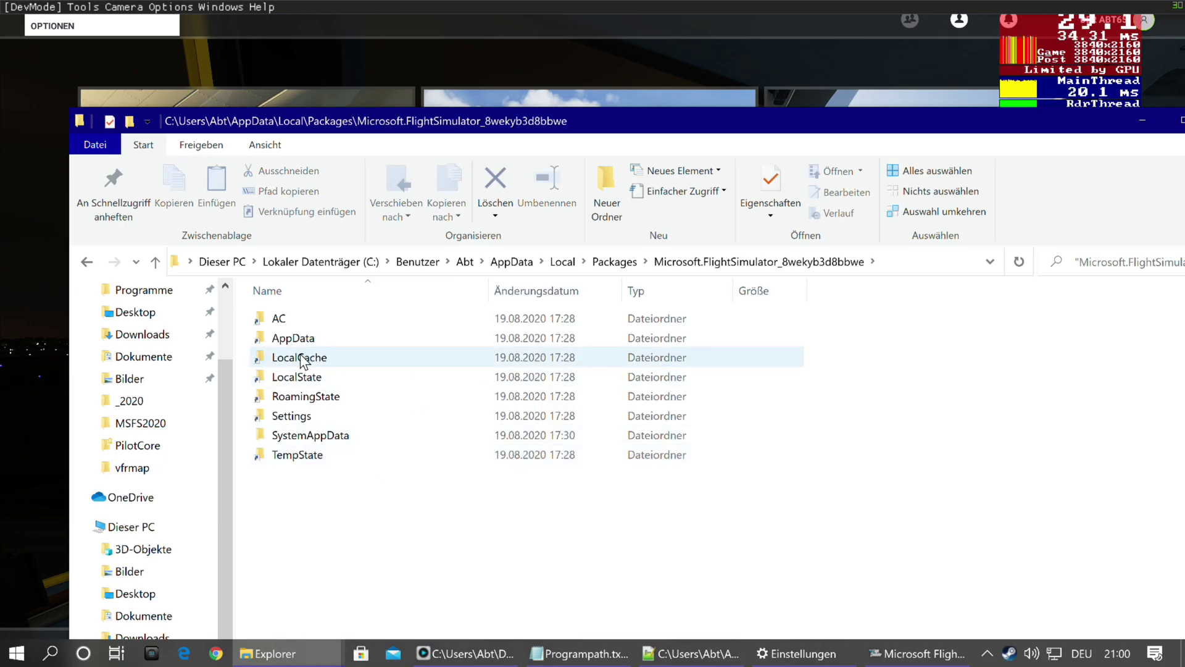
double_click(299, 357)
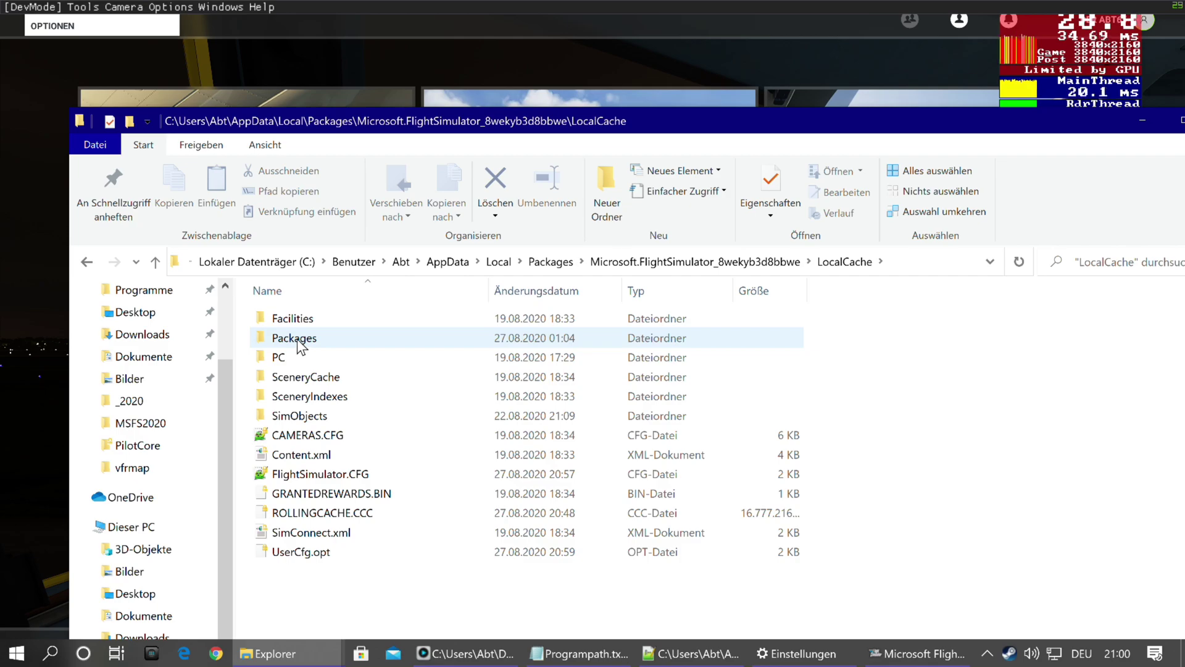
double_click(293, 337)
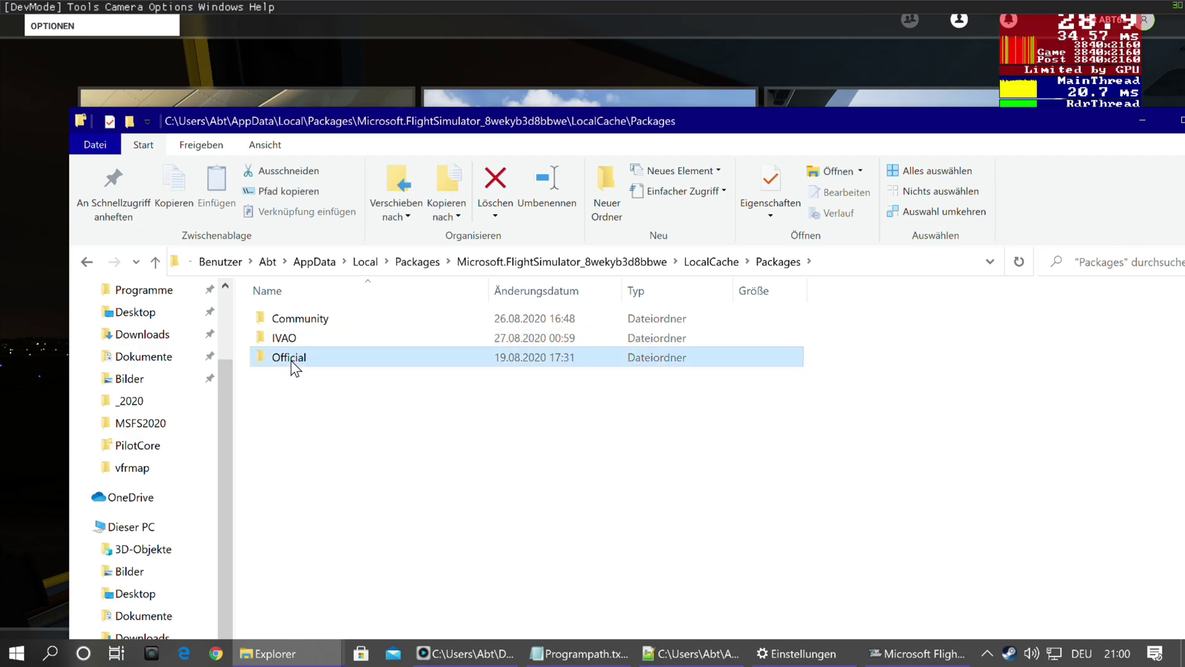
double_click(289, 357)
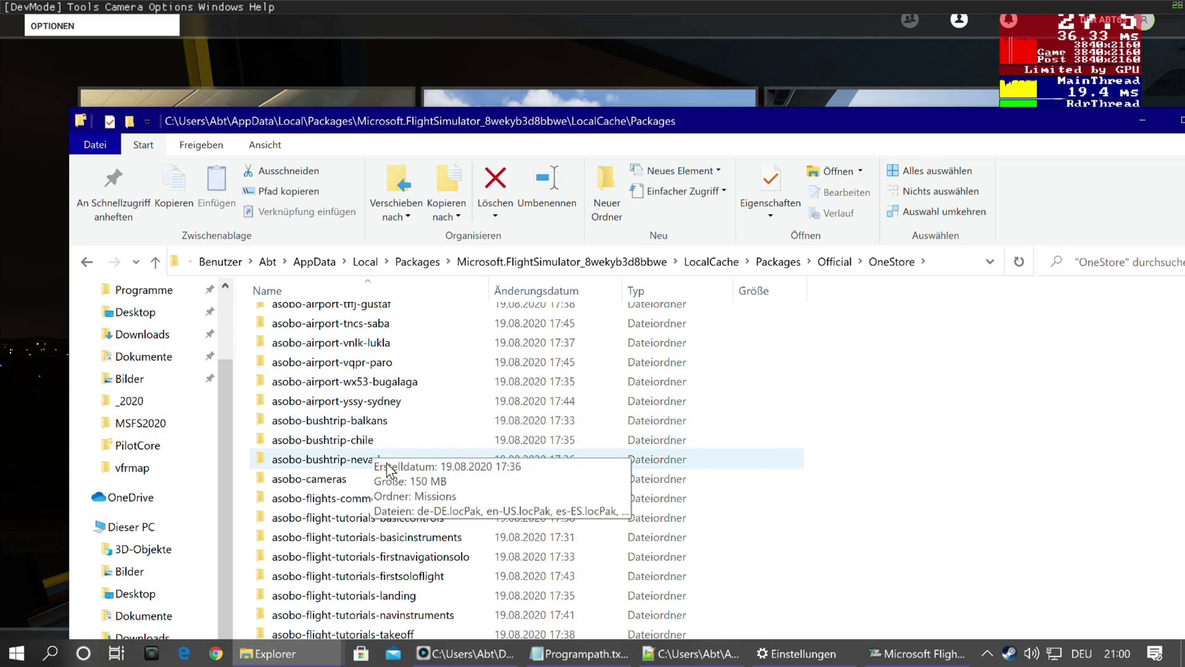
Step: Enter asobo-vcockpits-instruments\html_ui down to VCockpit\Instruments, where Shared sits
scroll("down", 3)
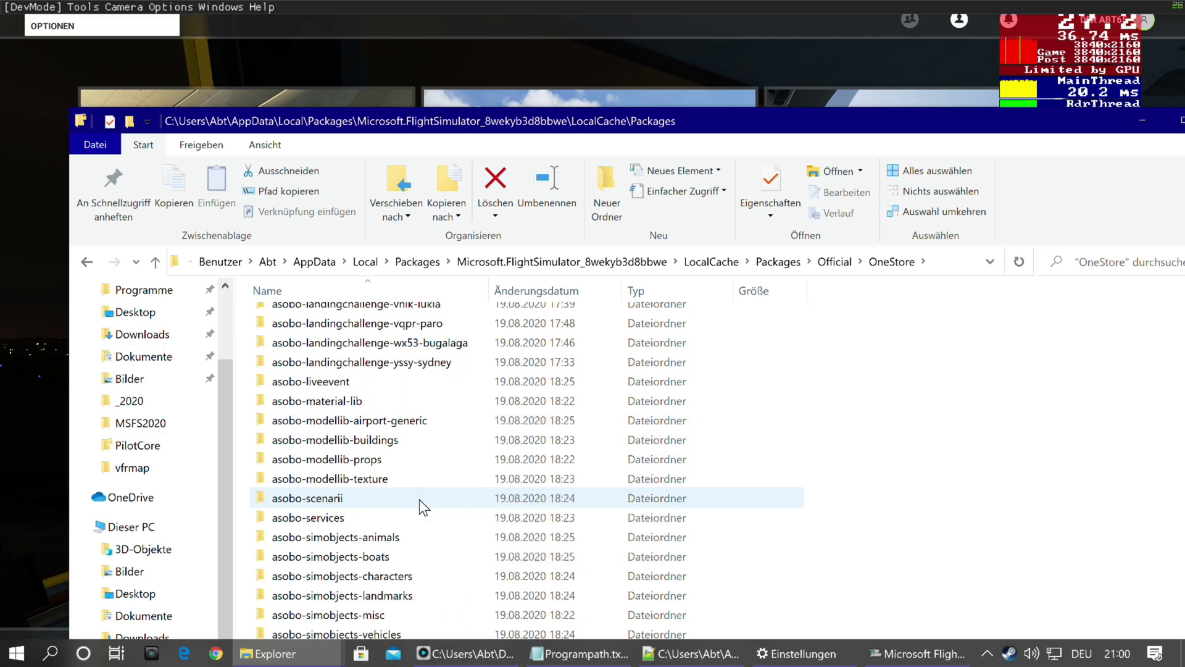
scroll("down", 3)
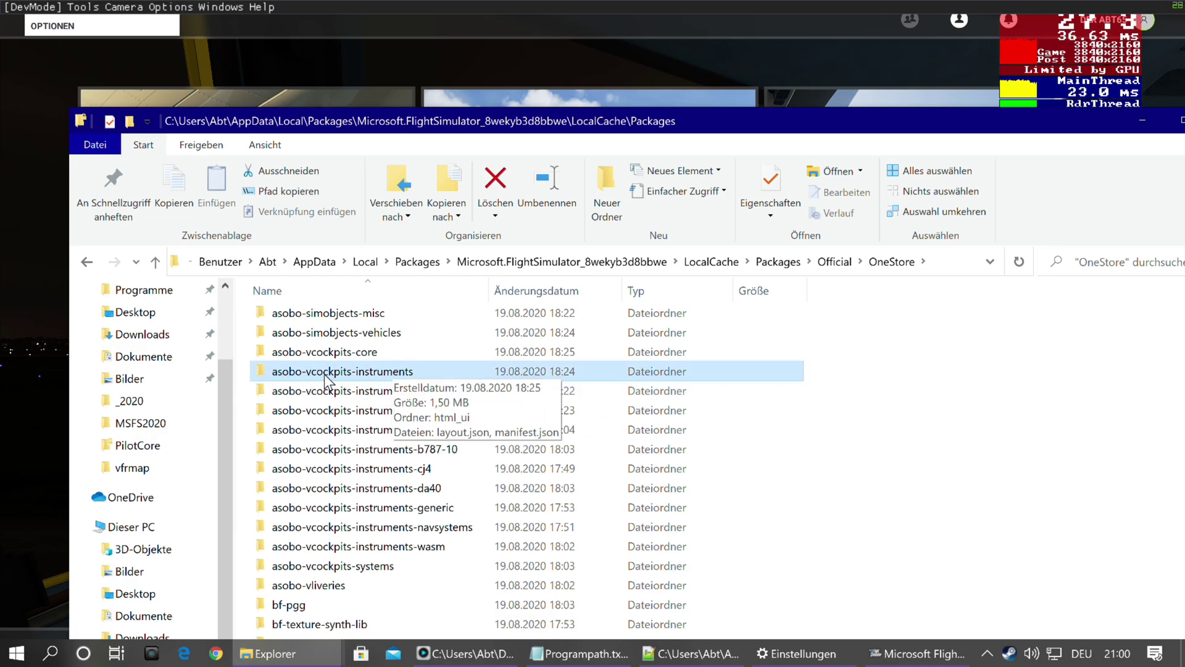
double_click(326, 372)
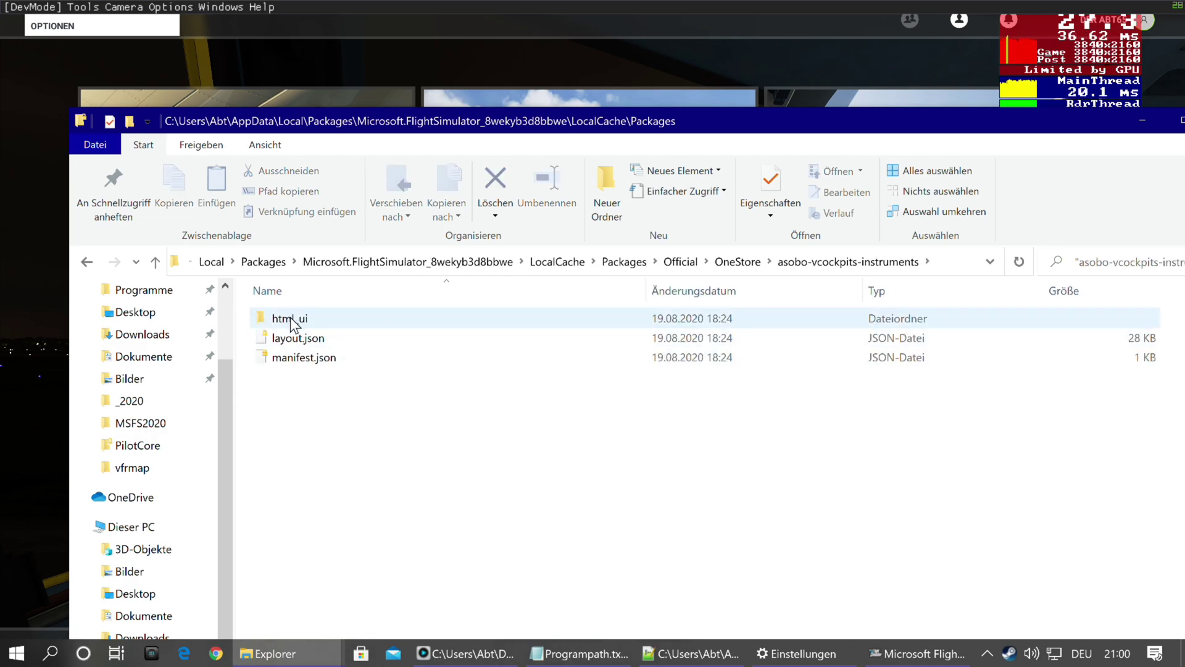
double_click(289, 319)
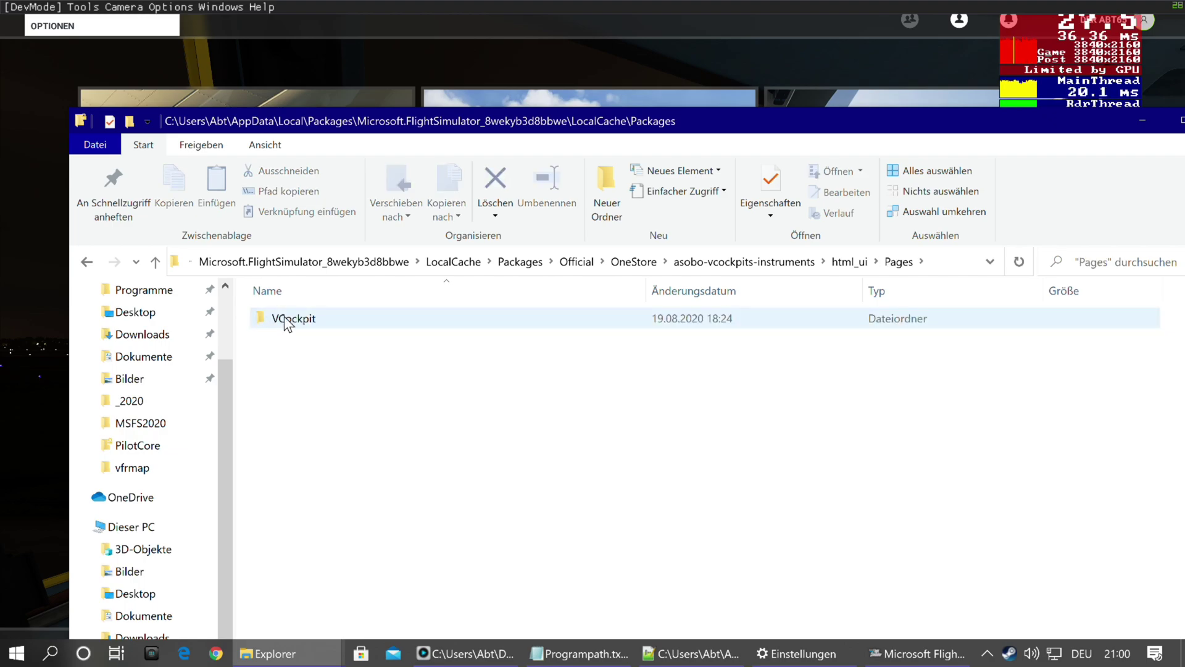
double_click(294, 319)
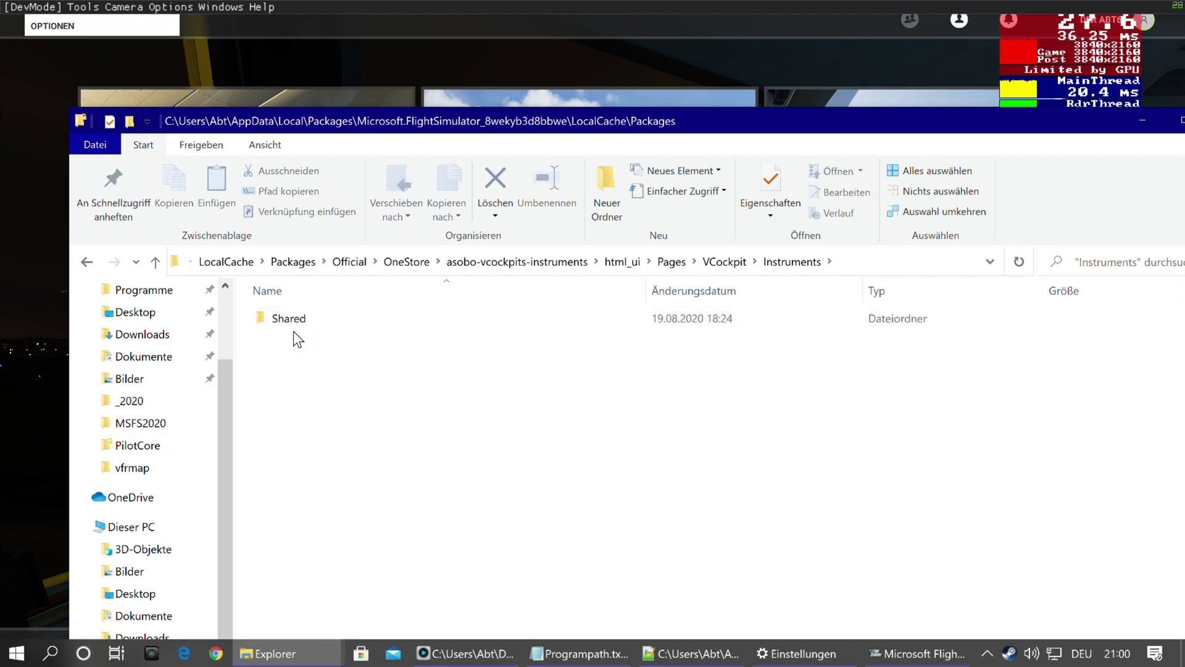
double_click(289, 318)
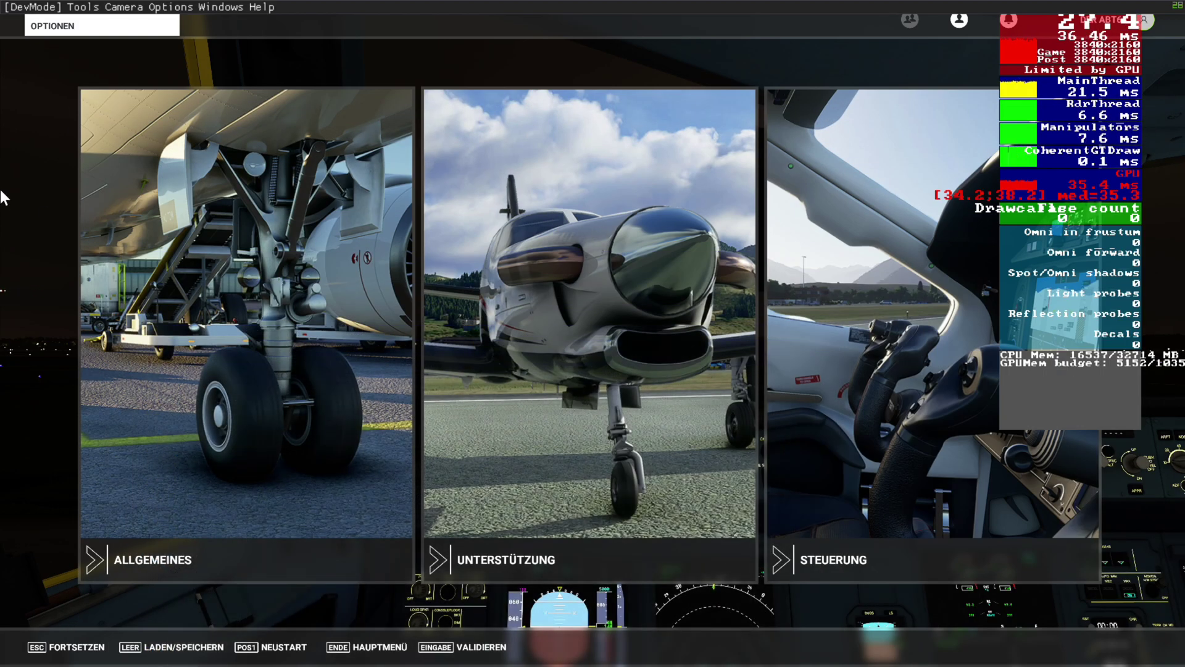
mouse_move(416, 232)
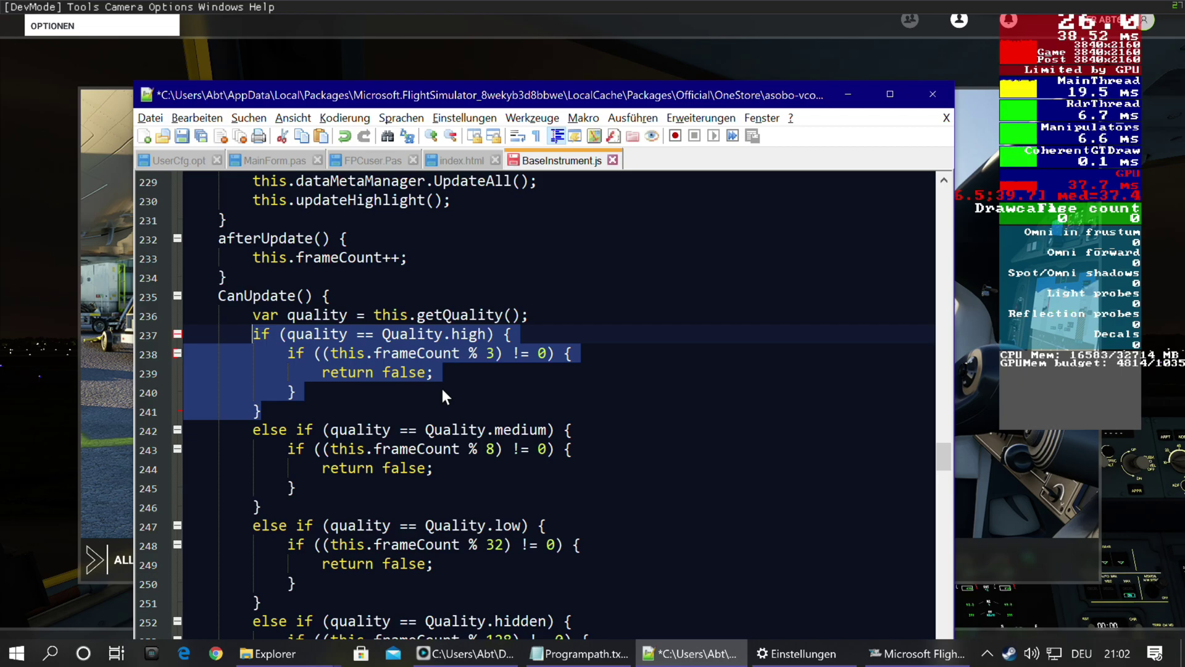
mouse_move(490, 361)
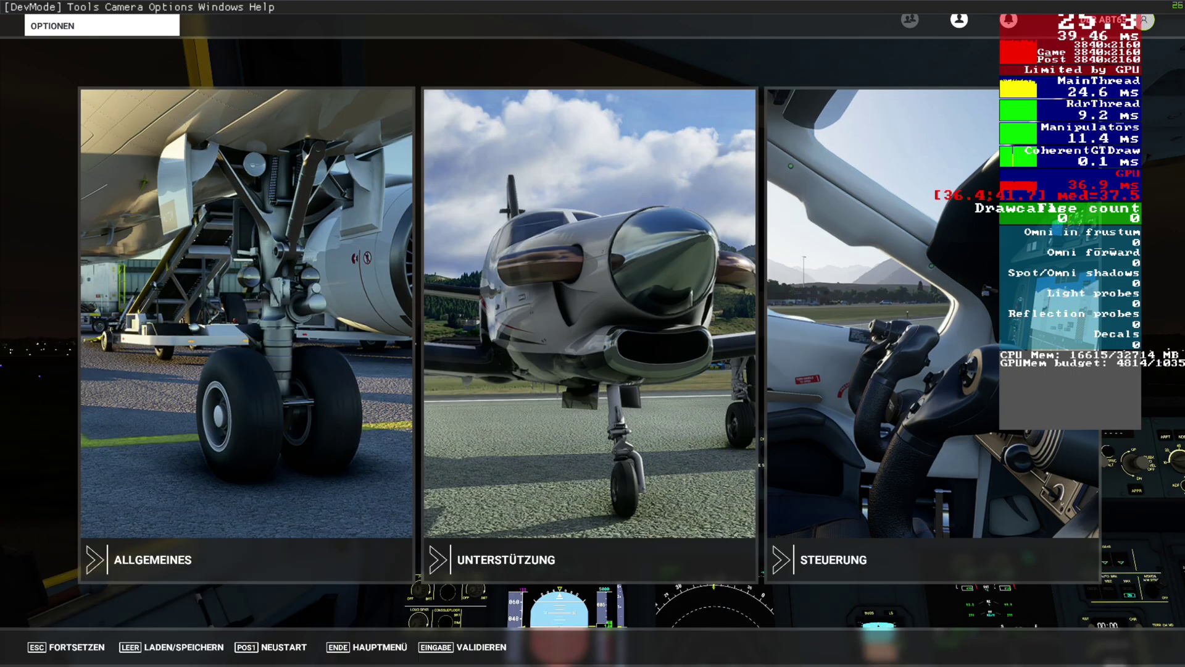
mouse_move(289, 493)
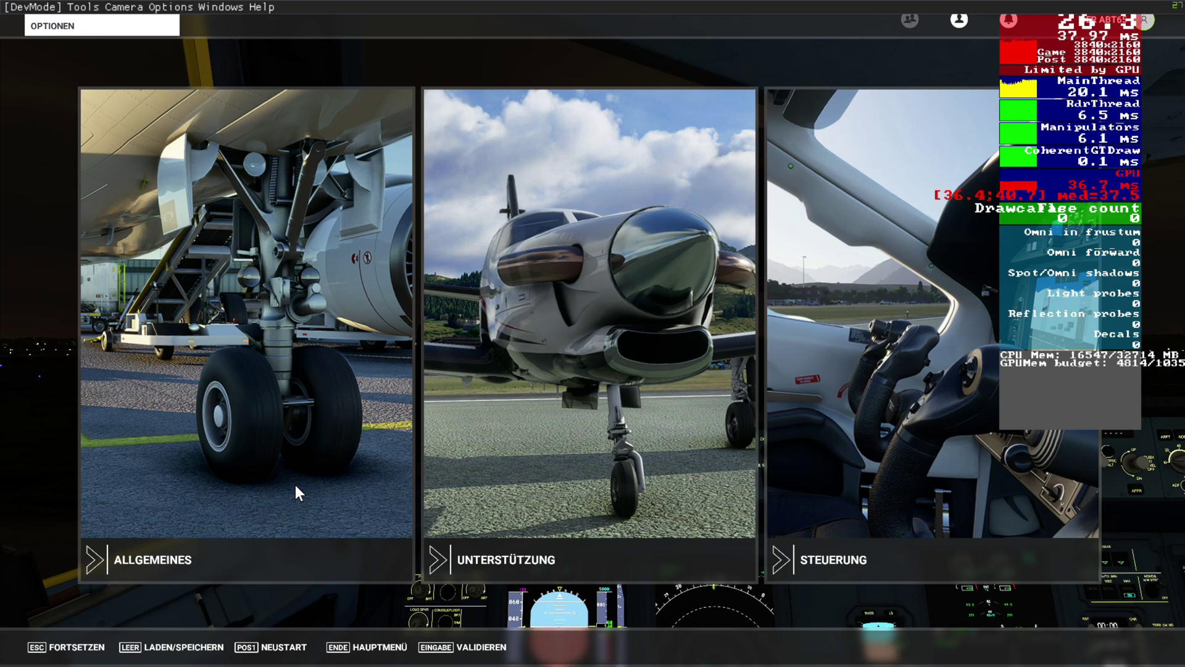
mouse_move(100, 442)
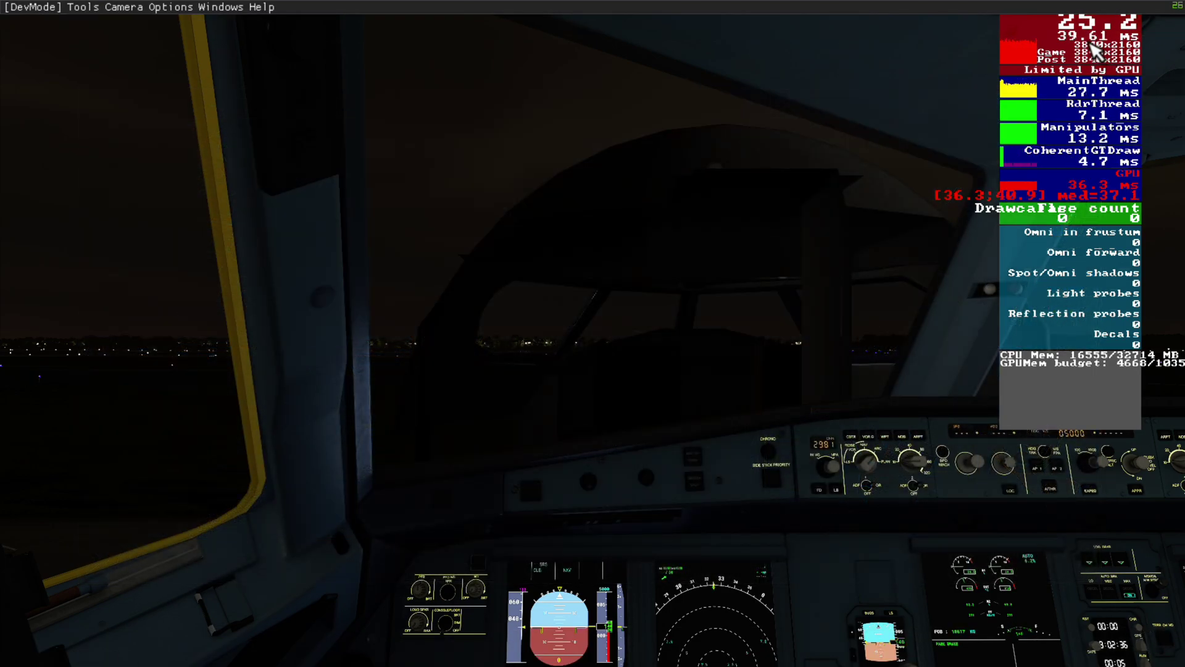
mouse_move(780, 328)
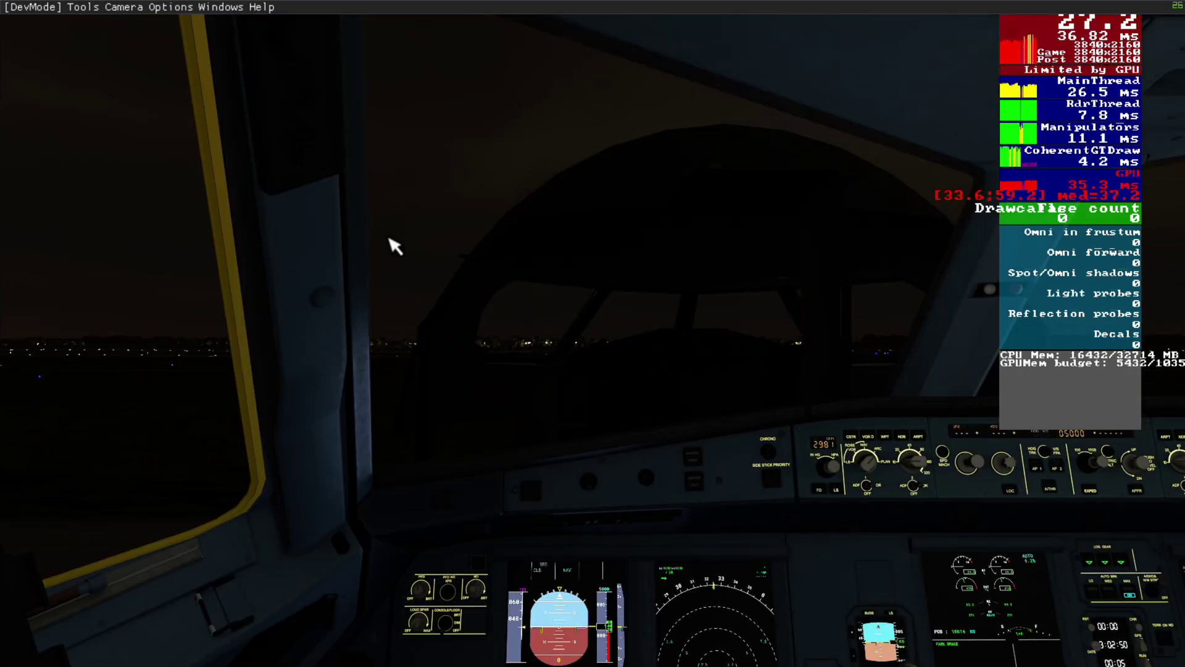
Step: Bring up the DevMode Windows menu over the A320 night cockpit
left_click(222, 6)
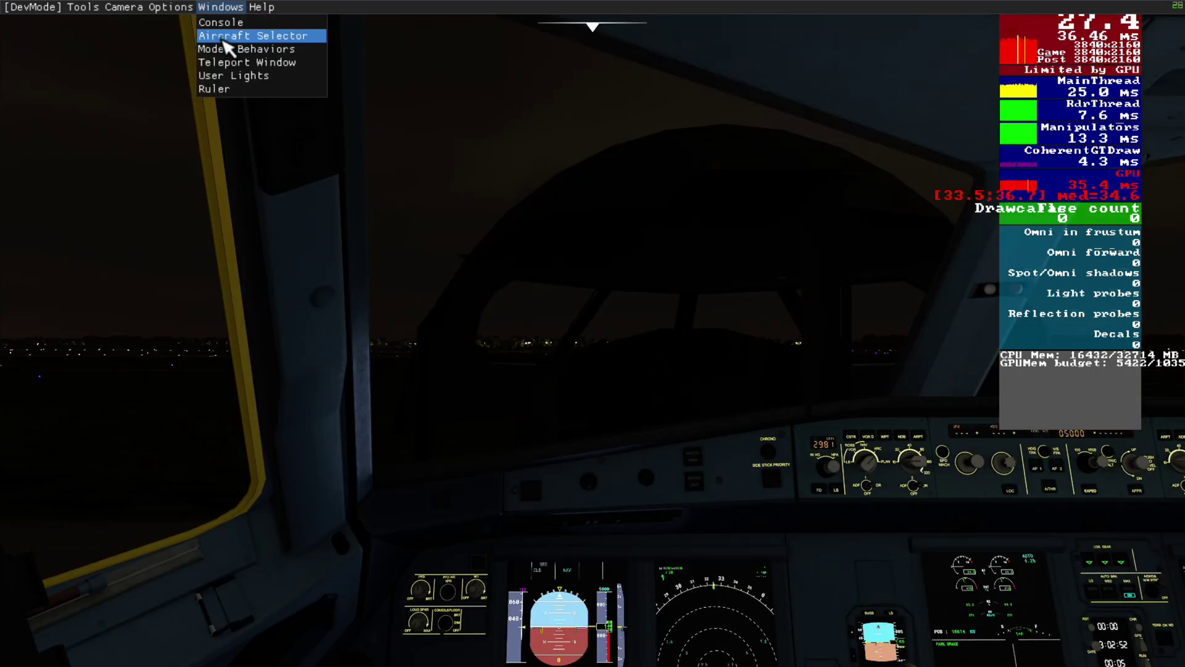
Step: Reload the Airbus A320 Neo via the Aircraft Selector and dismiss the selector
left_click(255, 35)
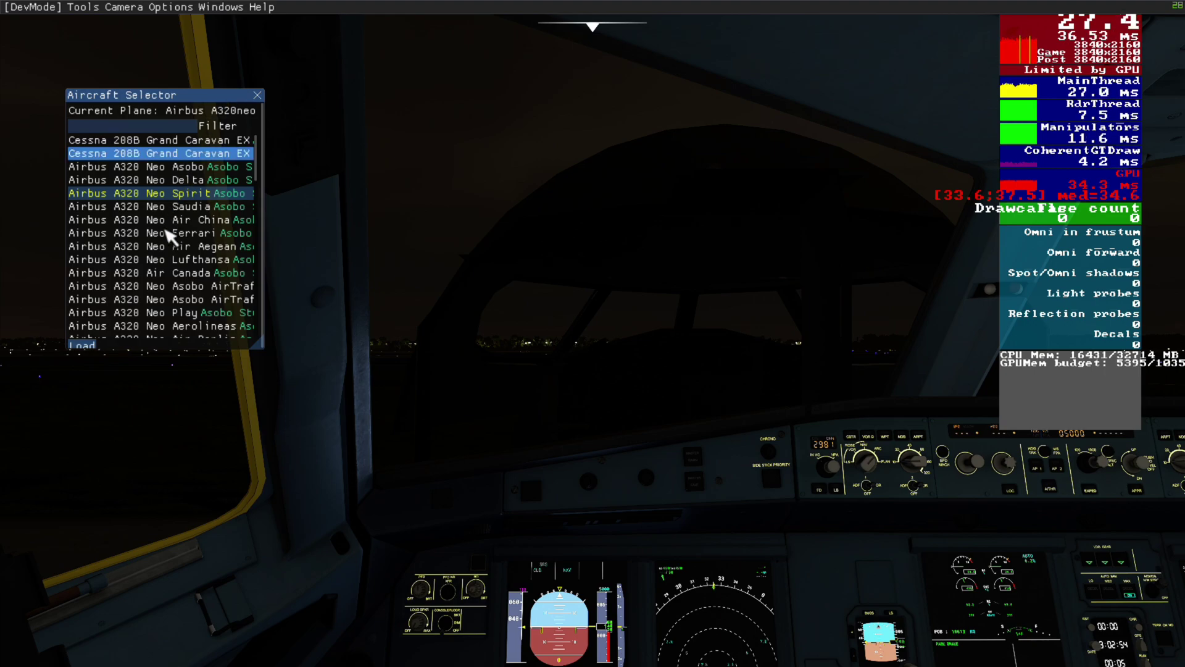
left_click(154, 206)
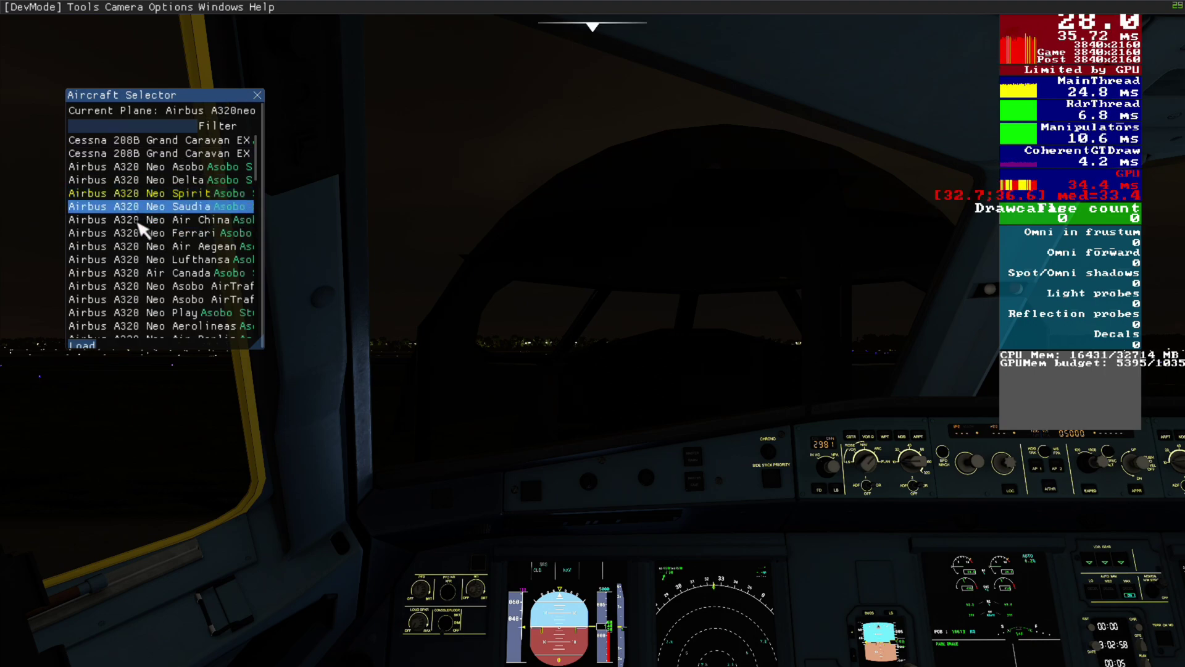
left_click(82, 345)
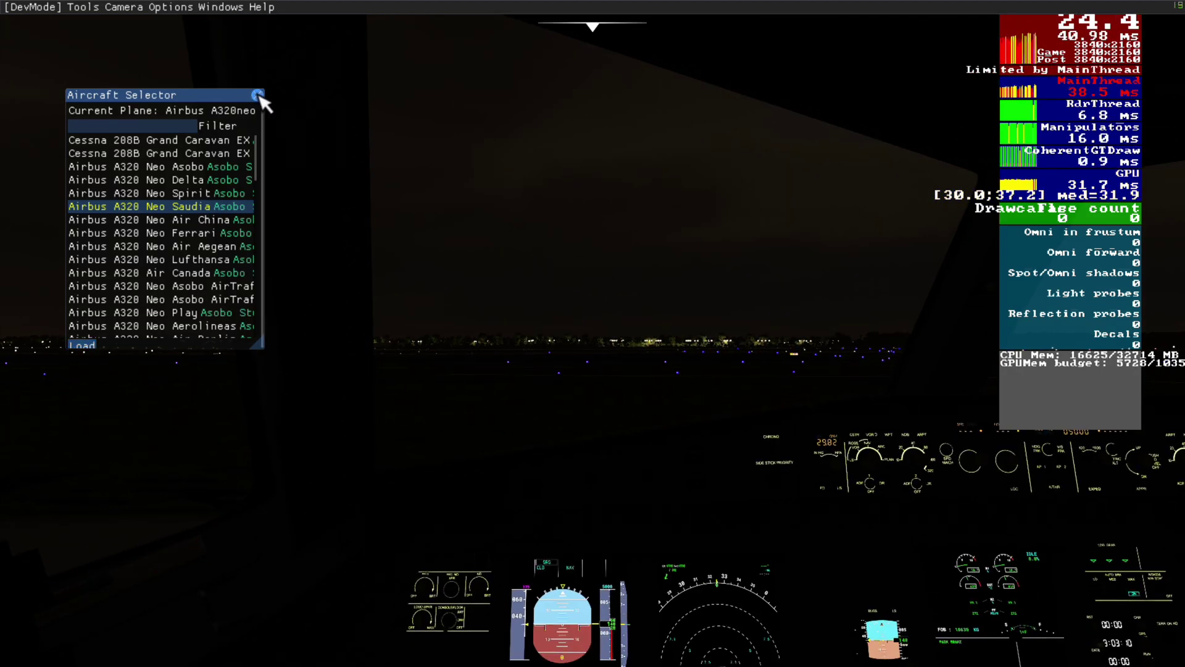
left_click(258, 95)
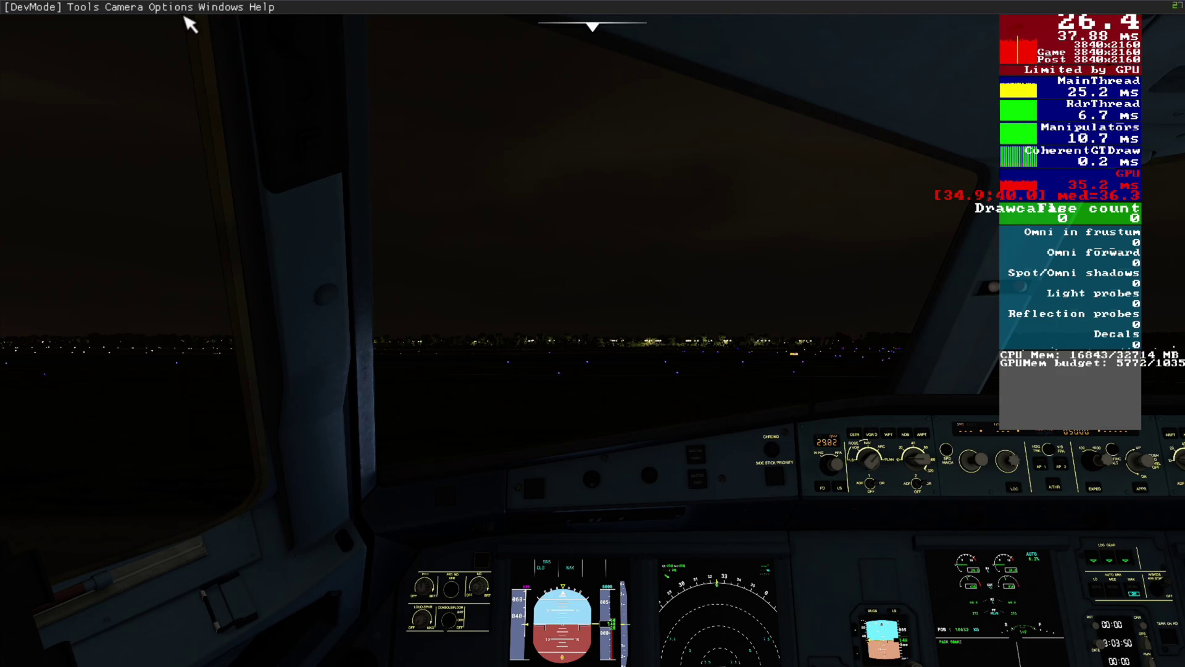
left_click(172, 6)
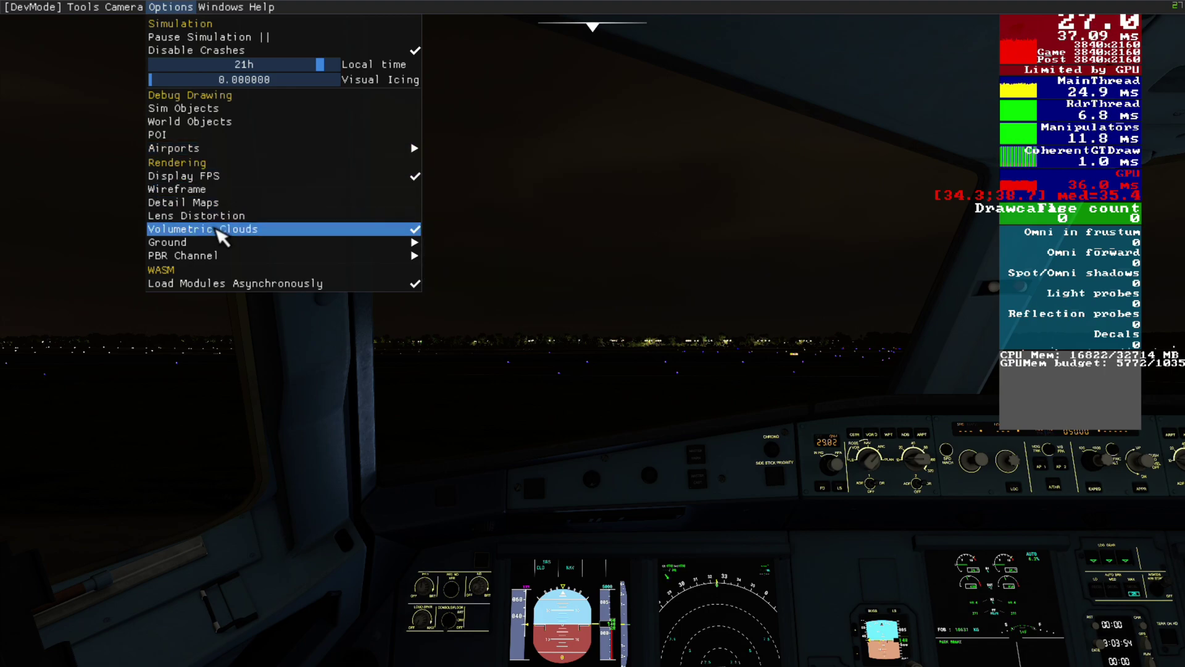
Step: Uncheck Rendering > Volumetric Clouds in the DevMode options
left_click(203, 229)
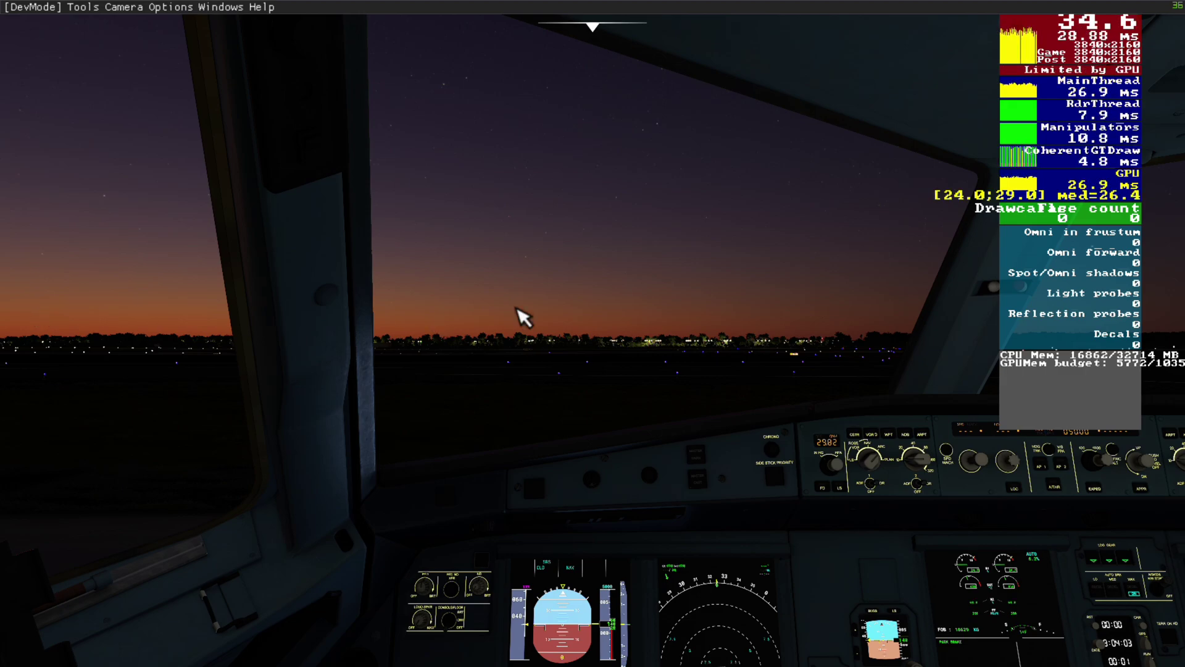
mouse_move(279, 302)
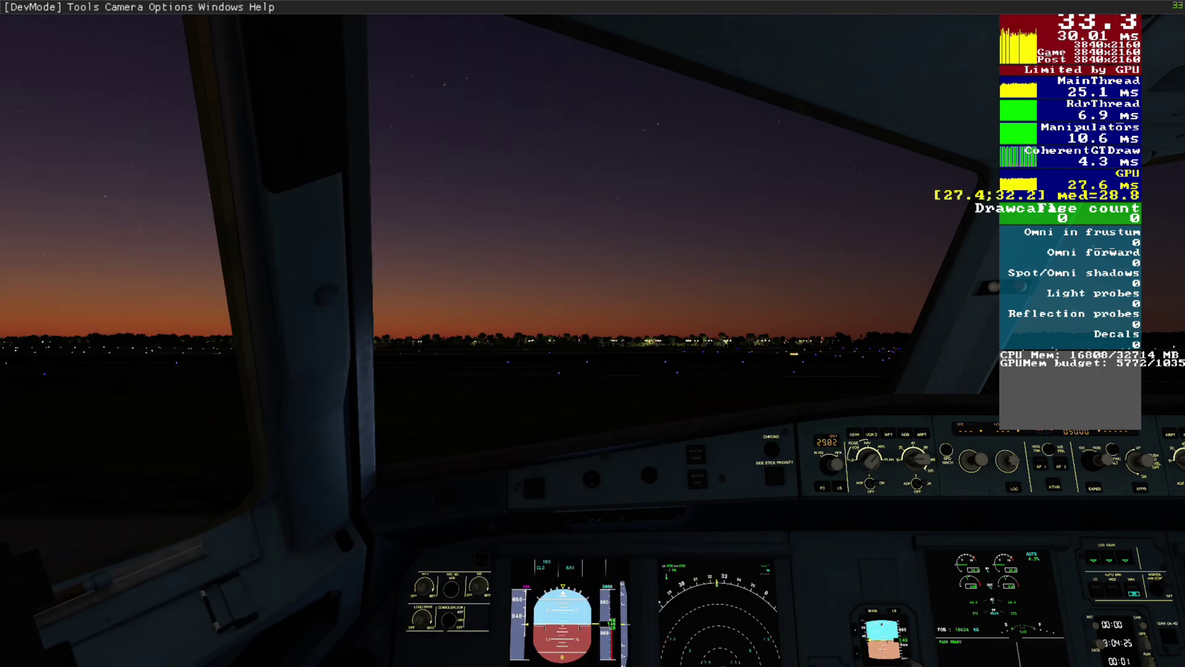
Step: Reload the A320neo with clouds off via the Aircraft Selector and close it
left_click(226, 6)
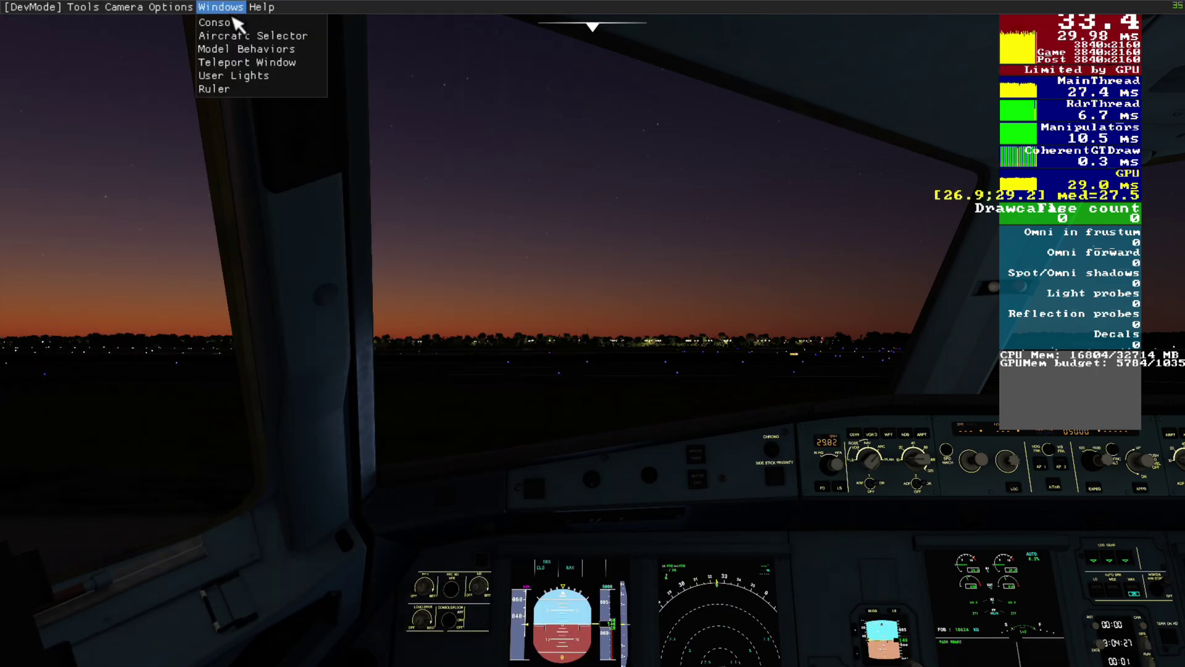
left_click(243, 36)
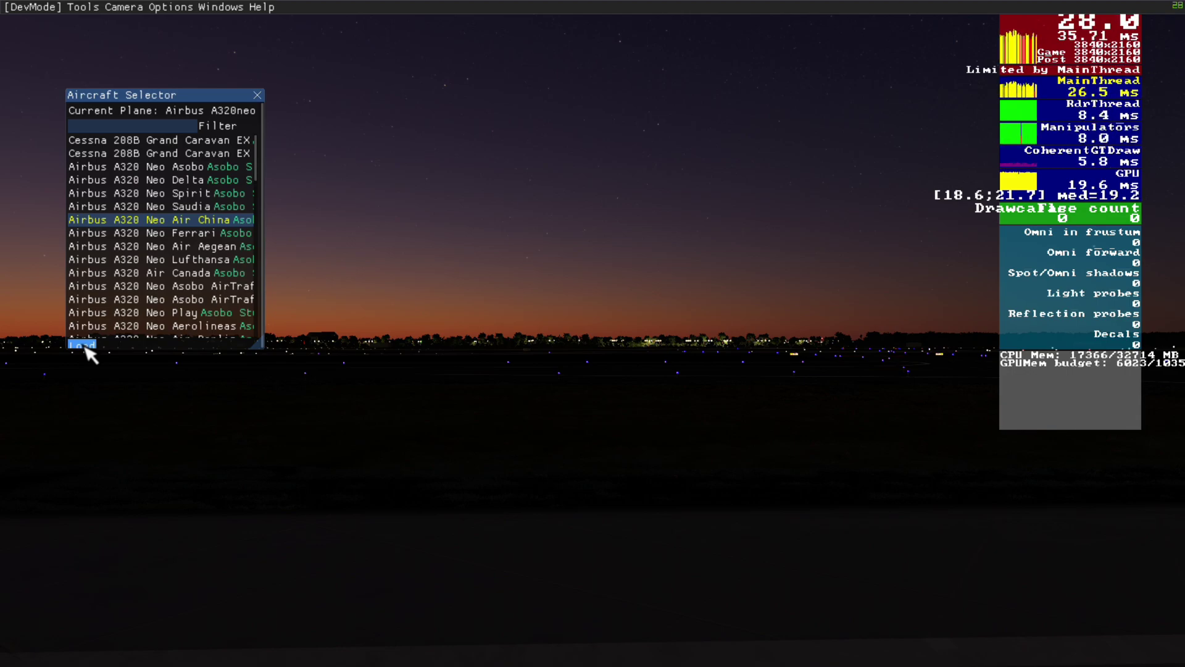
left_click(81, 345)
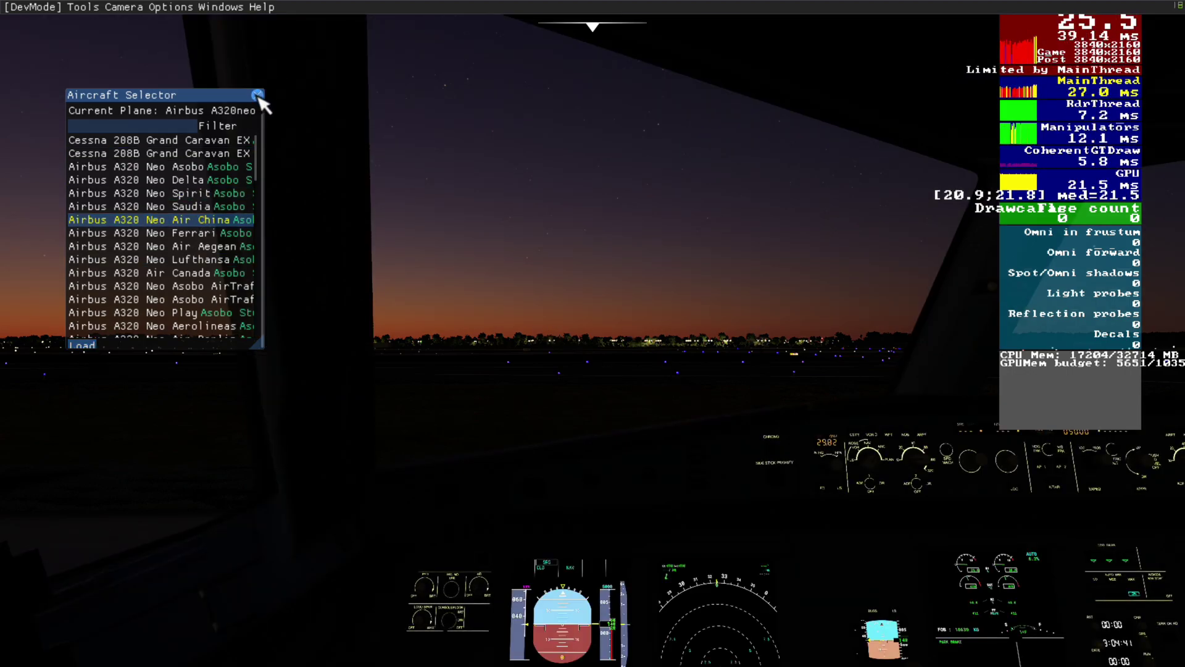
left_click(256, 95)
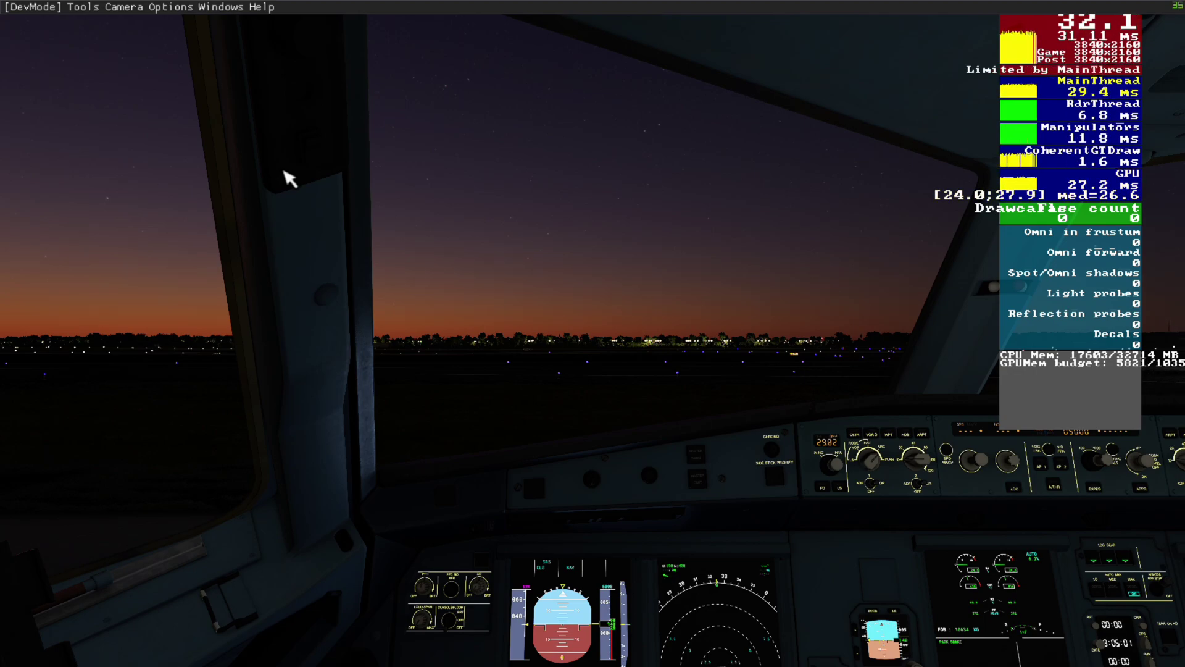
mouse_move(319, 188)
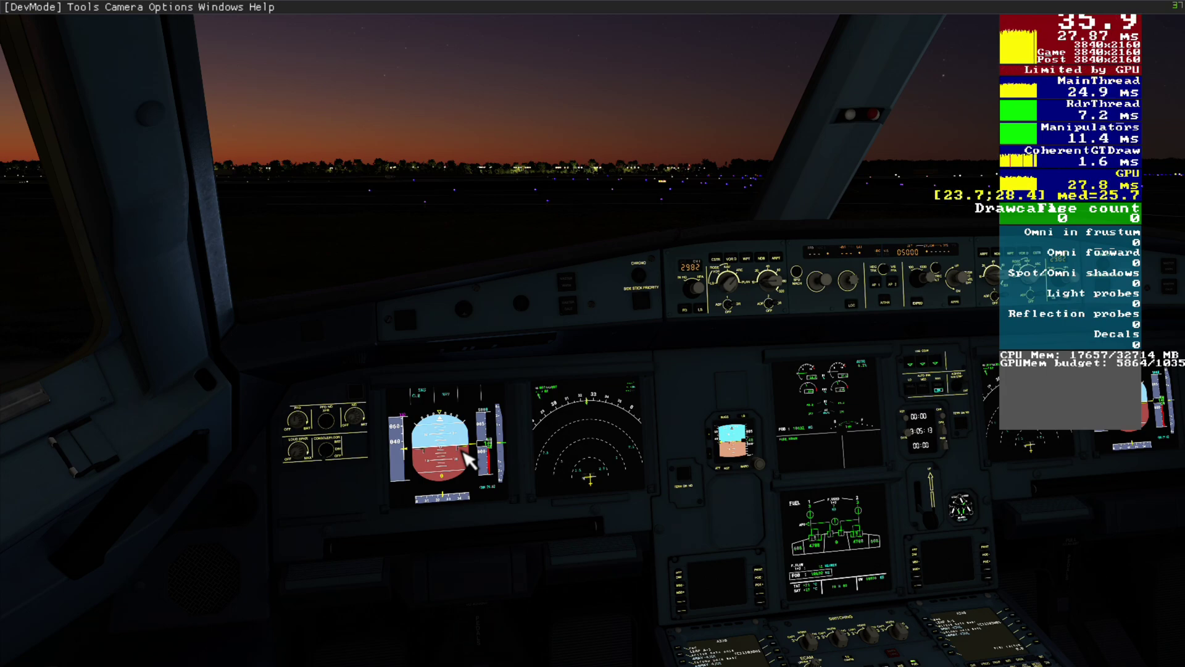
mouse_move(415, 383)
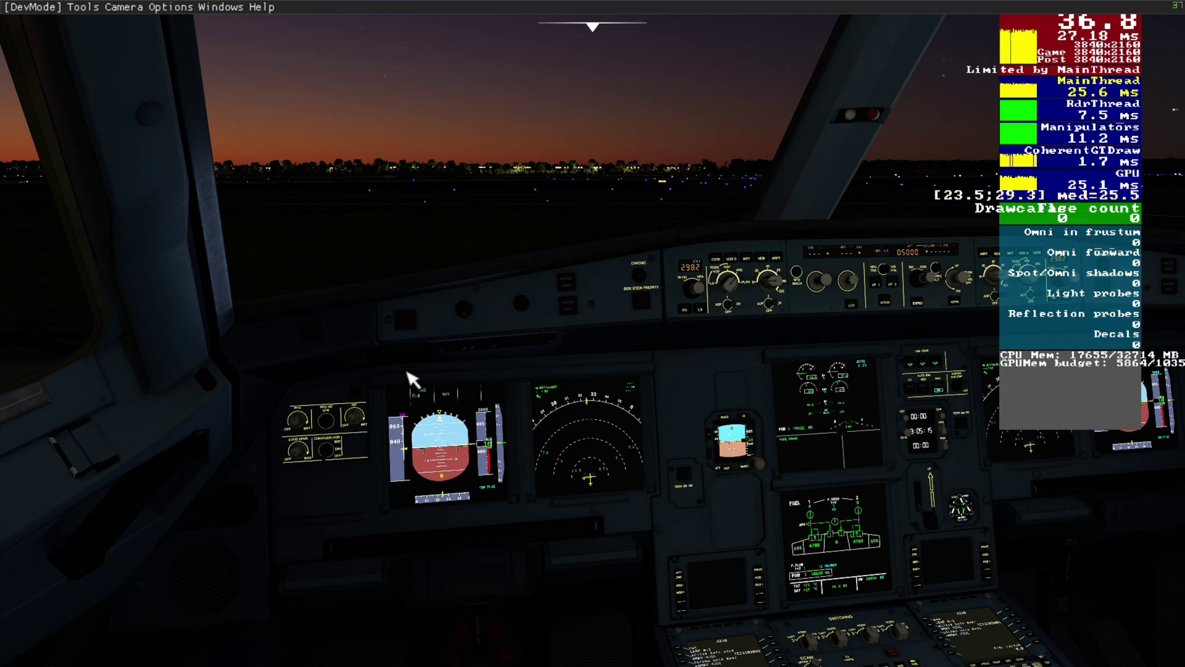
mouse_move(737, 382)
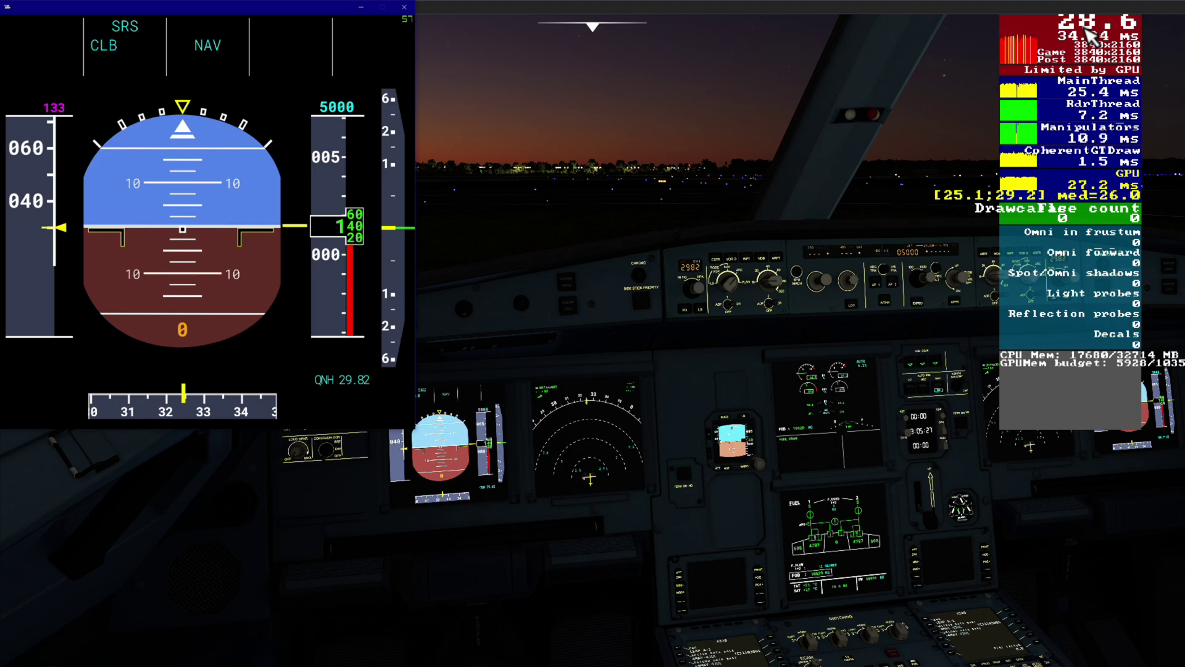
mouse_move(278, 11)
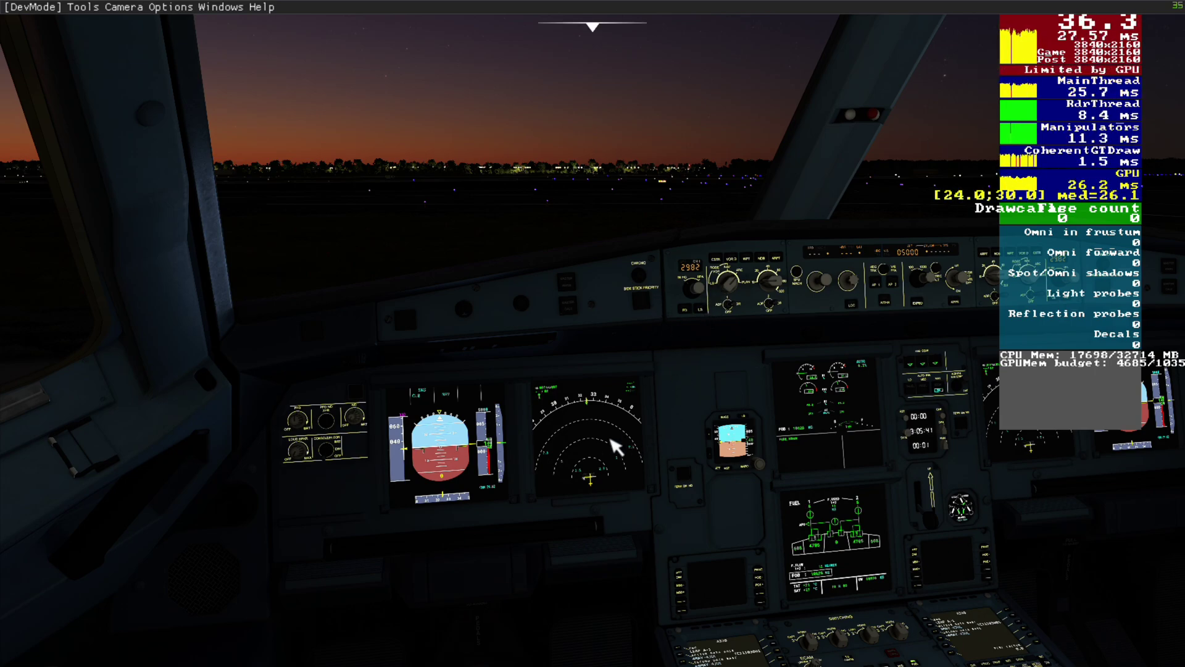
mouse_move(442, 448)
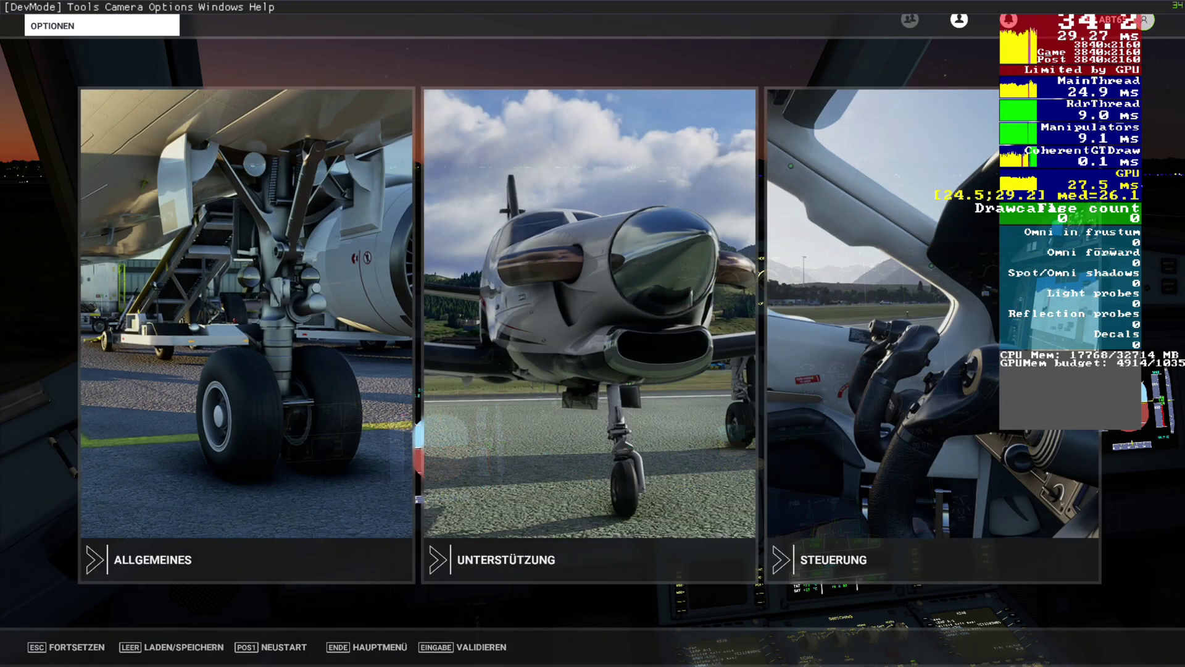
Step: Resume the flight and reload the current A320neo through the Aircraft Selector
left_click(686, 653)
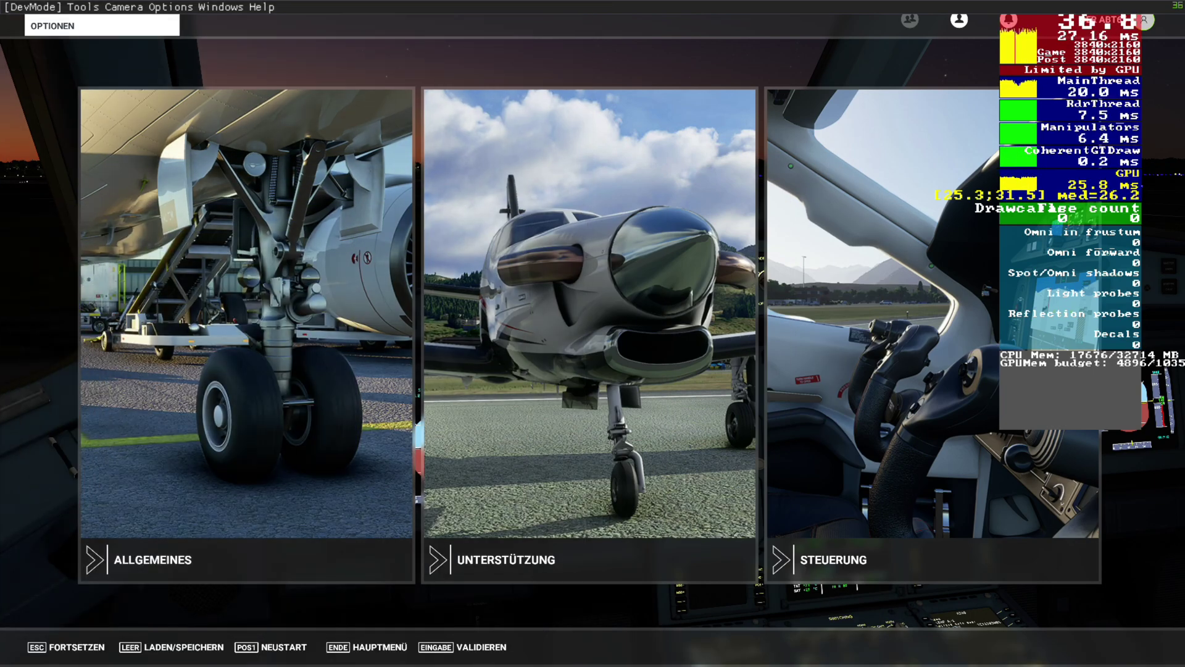
mouse_move(146, 174)
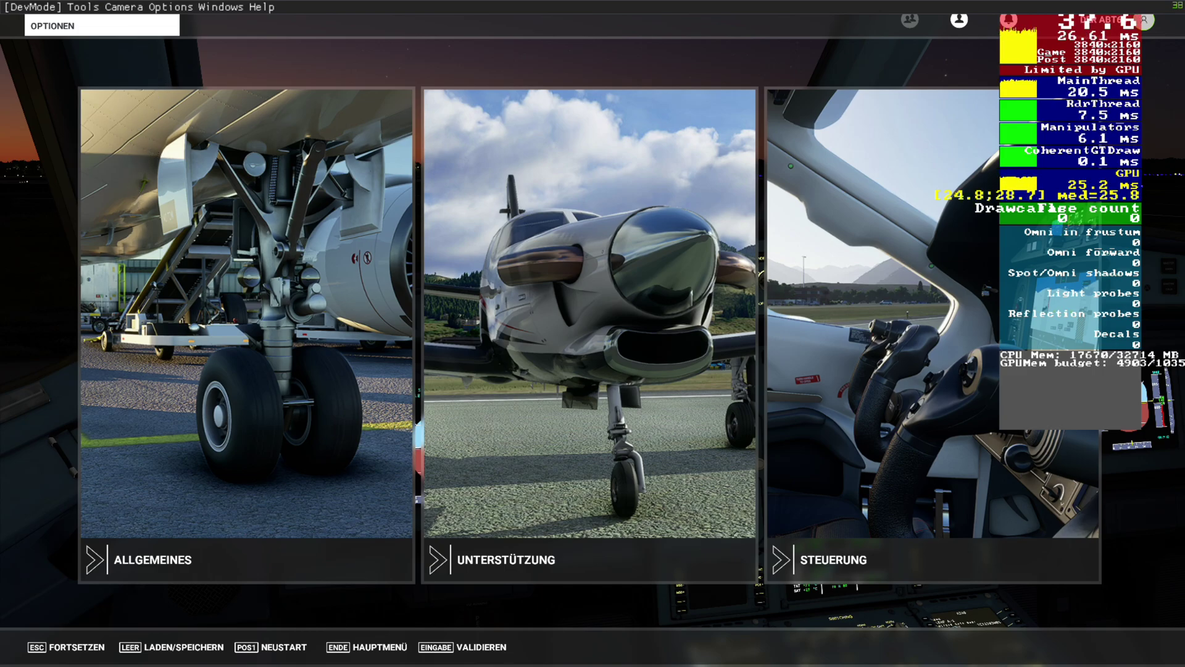
mouse_move(265, 405)
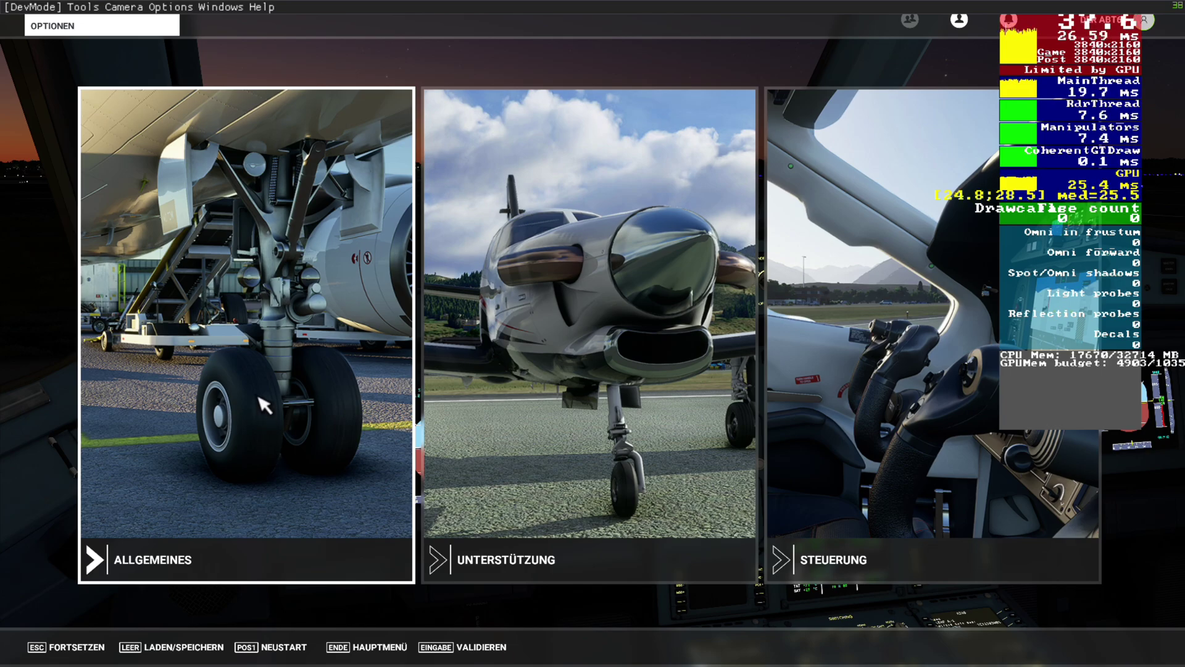
left_click(224, 8)
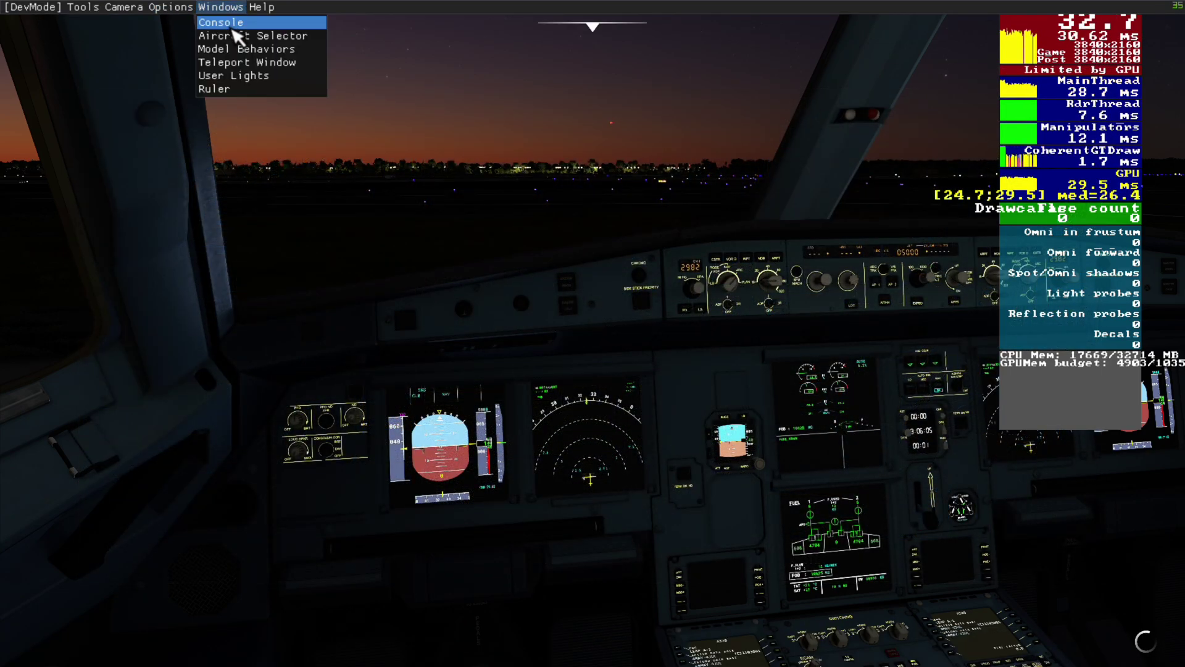
left_click(247, 36)
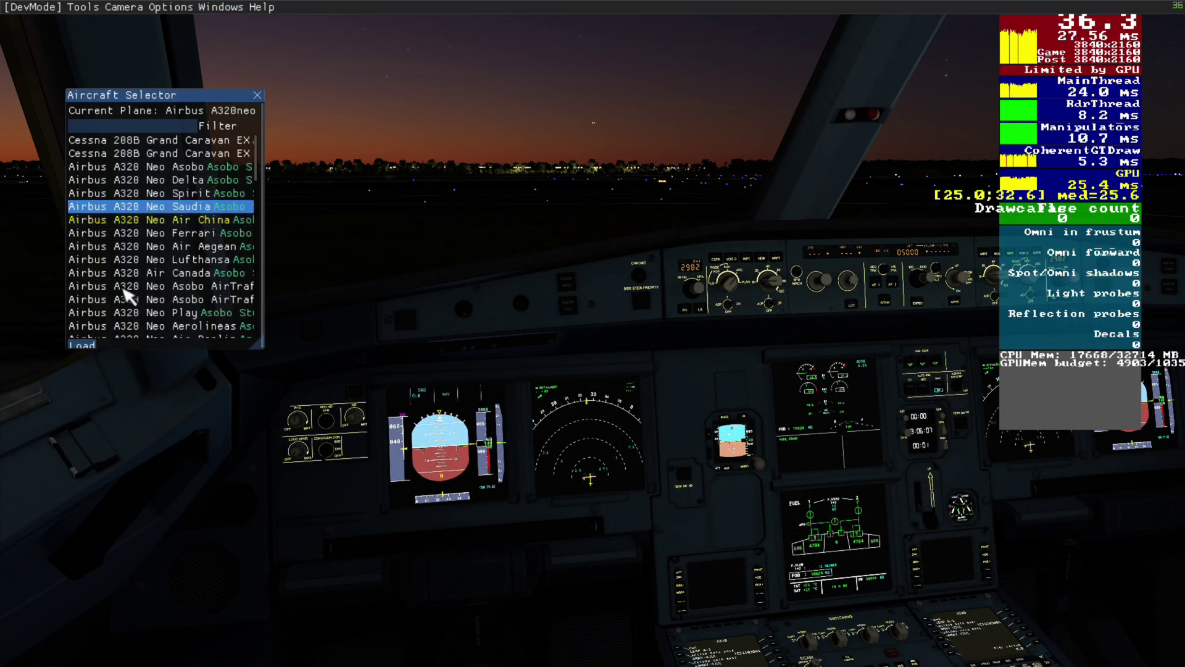
left_click(81, 345)
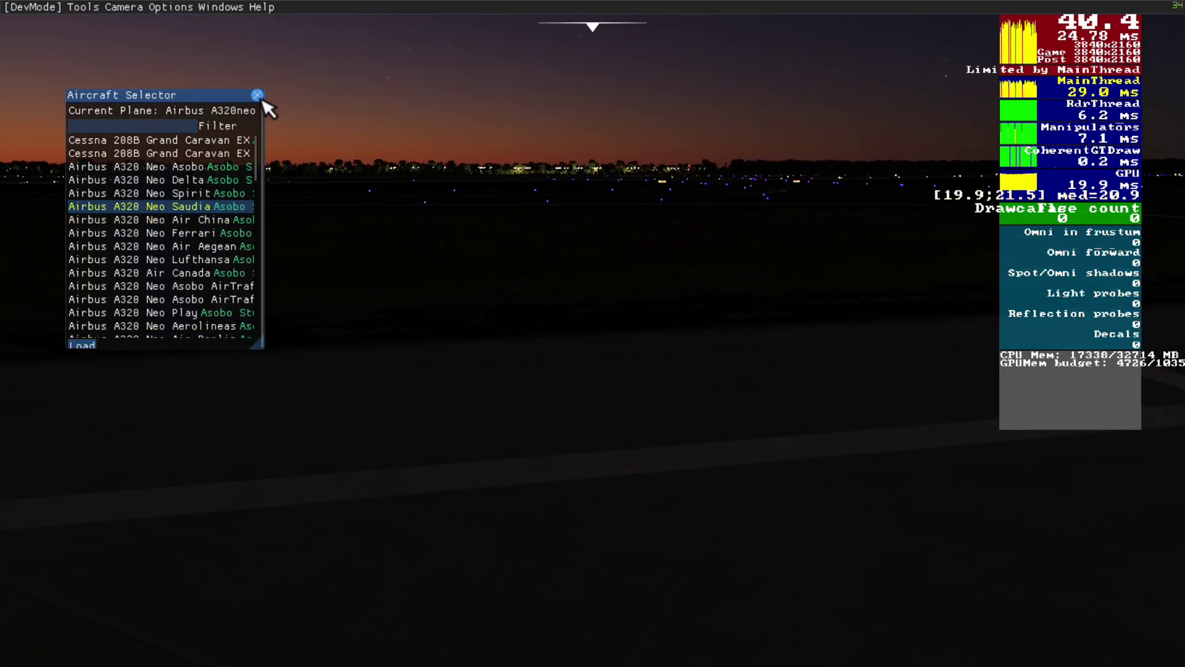
left_click(256, 95)
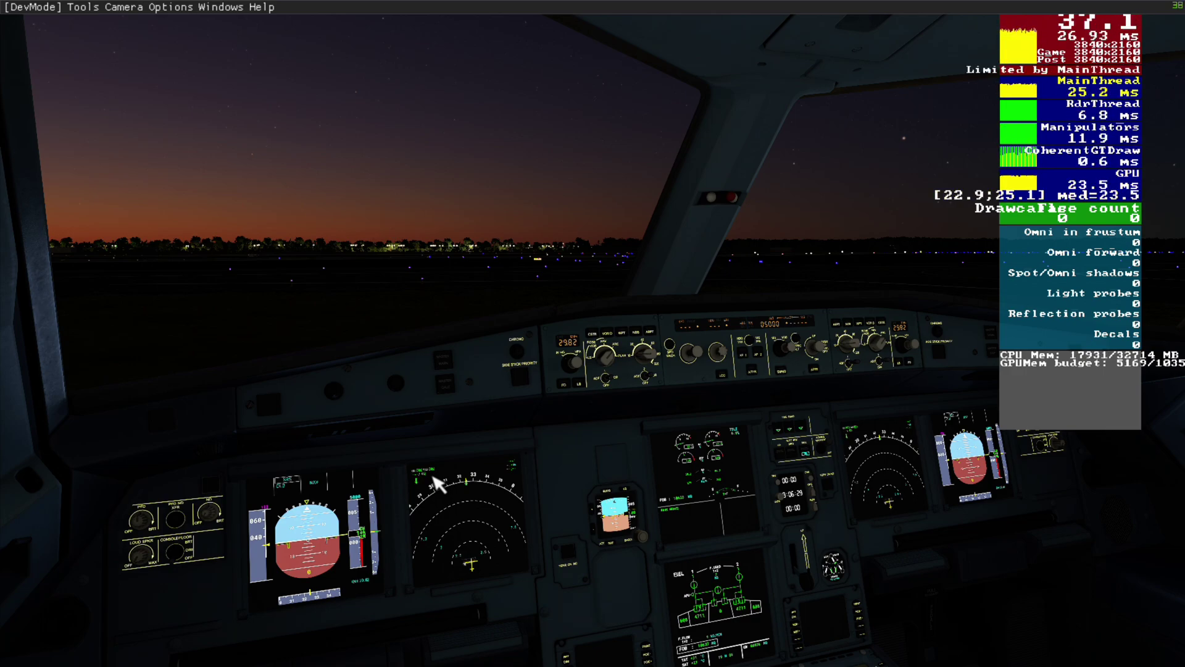
mouse_move(297, 578)
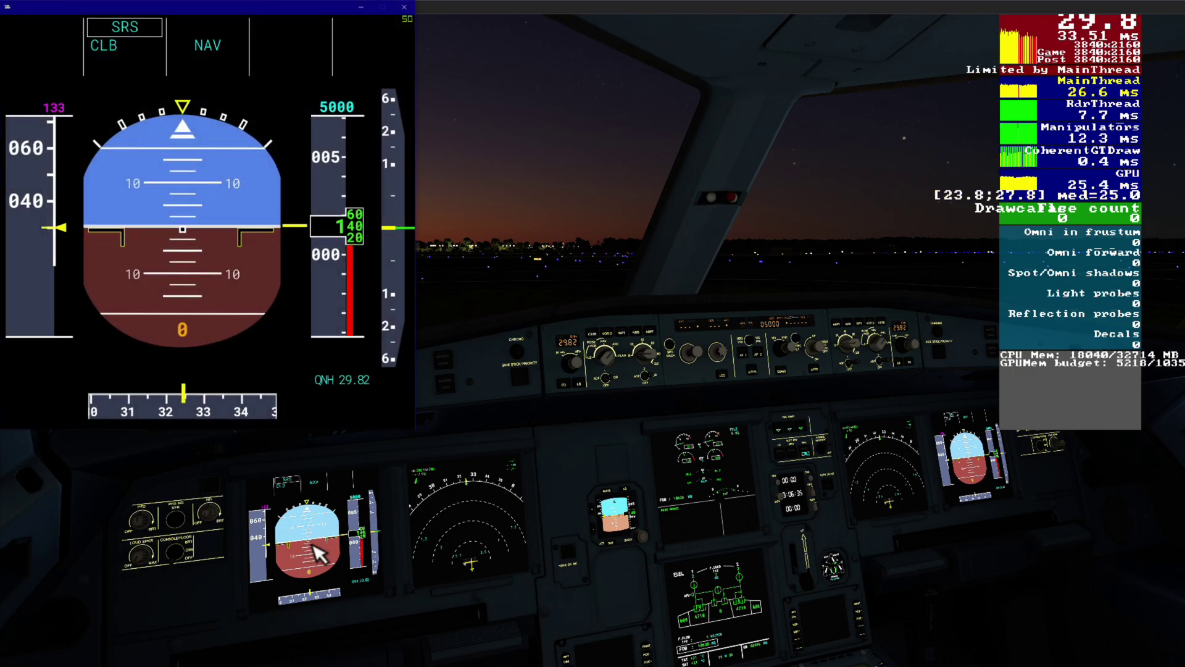
mouse_move(761, 173)
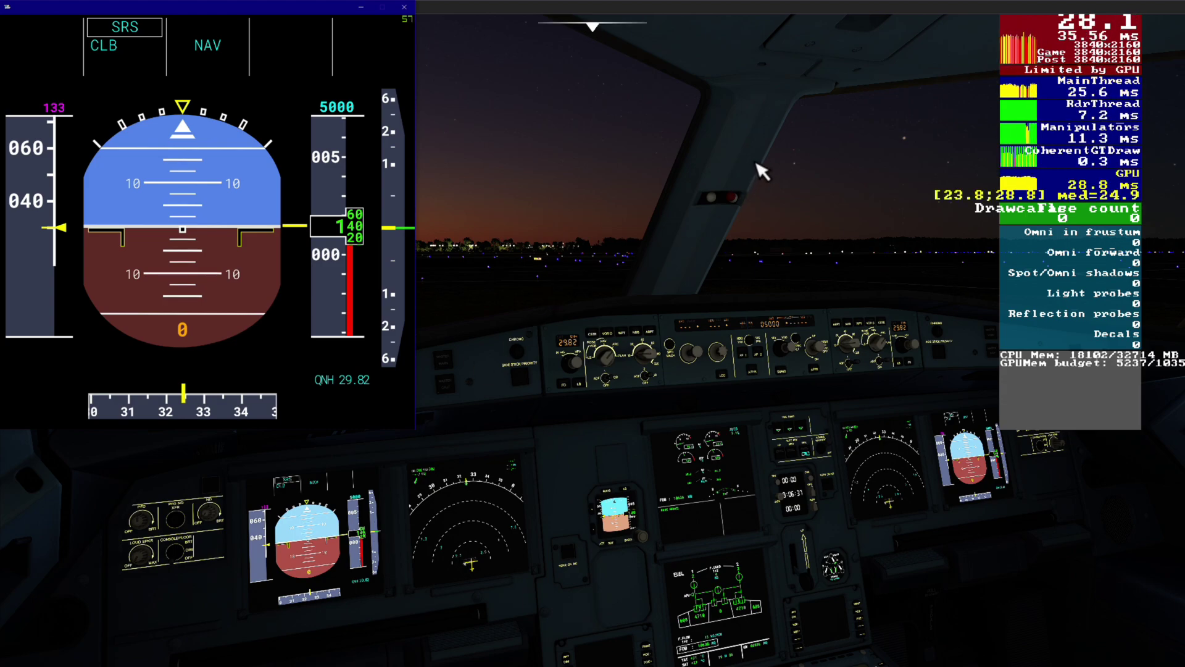
mouse_move(627, 183)
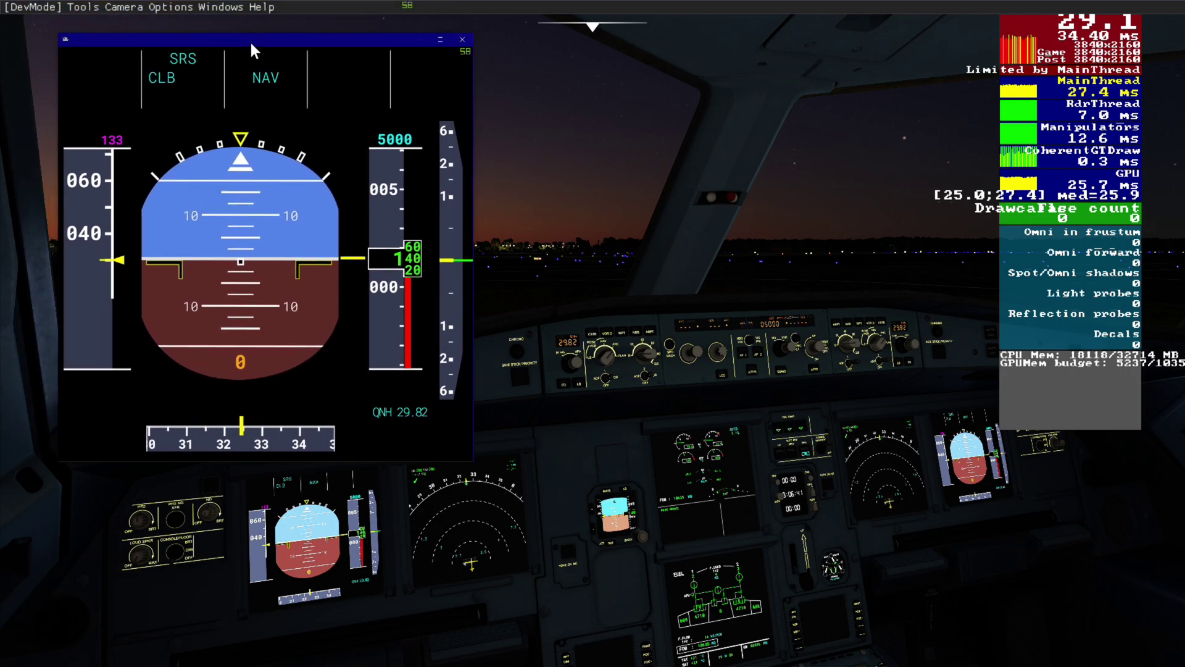
mouse_move(338, 204)
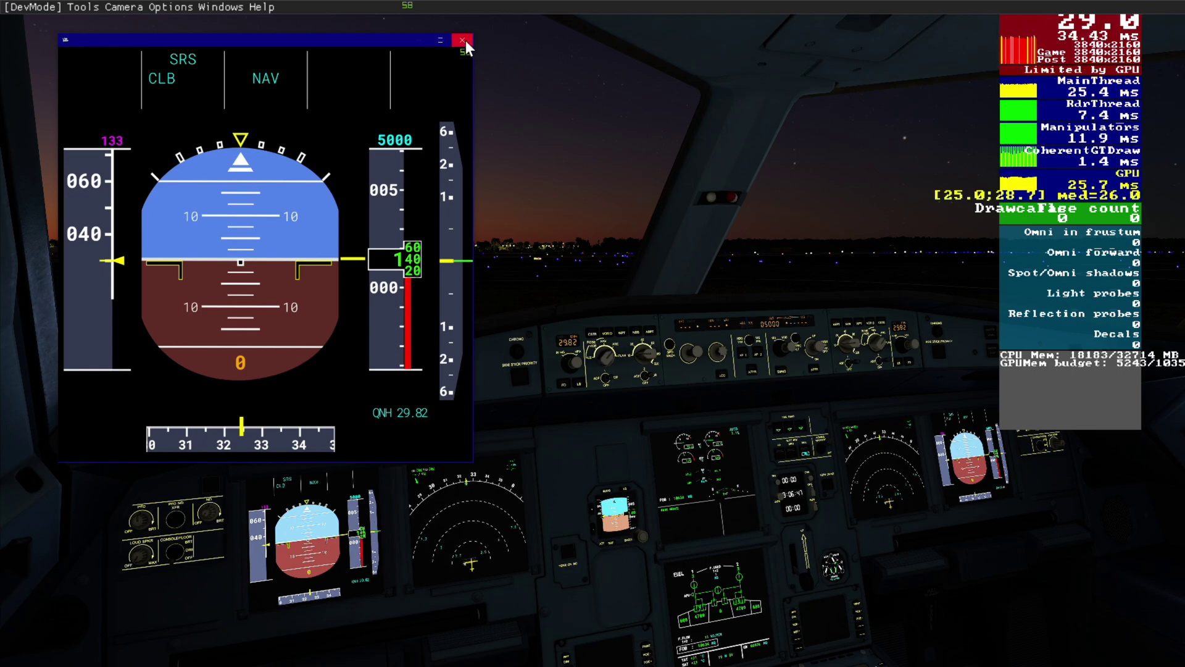
mouse_move(469, 45)
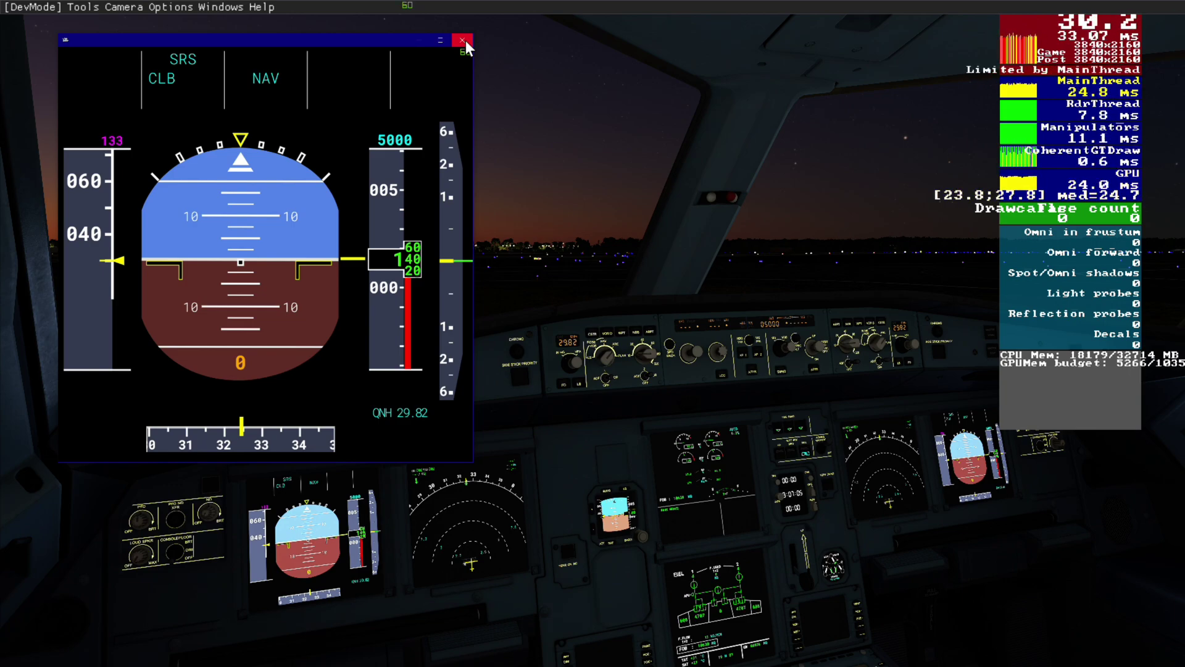
Step: Close the popped-out primary flight display window after the FPS check
left_click(459, 39)
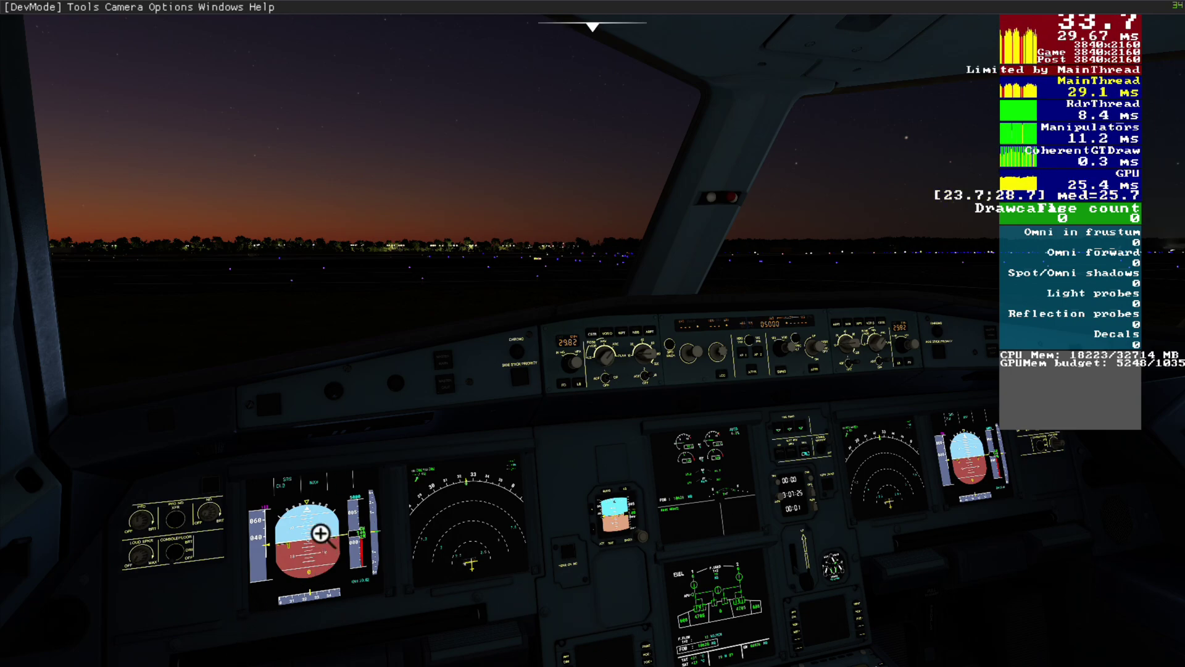
left_click(322, 533)
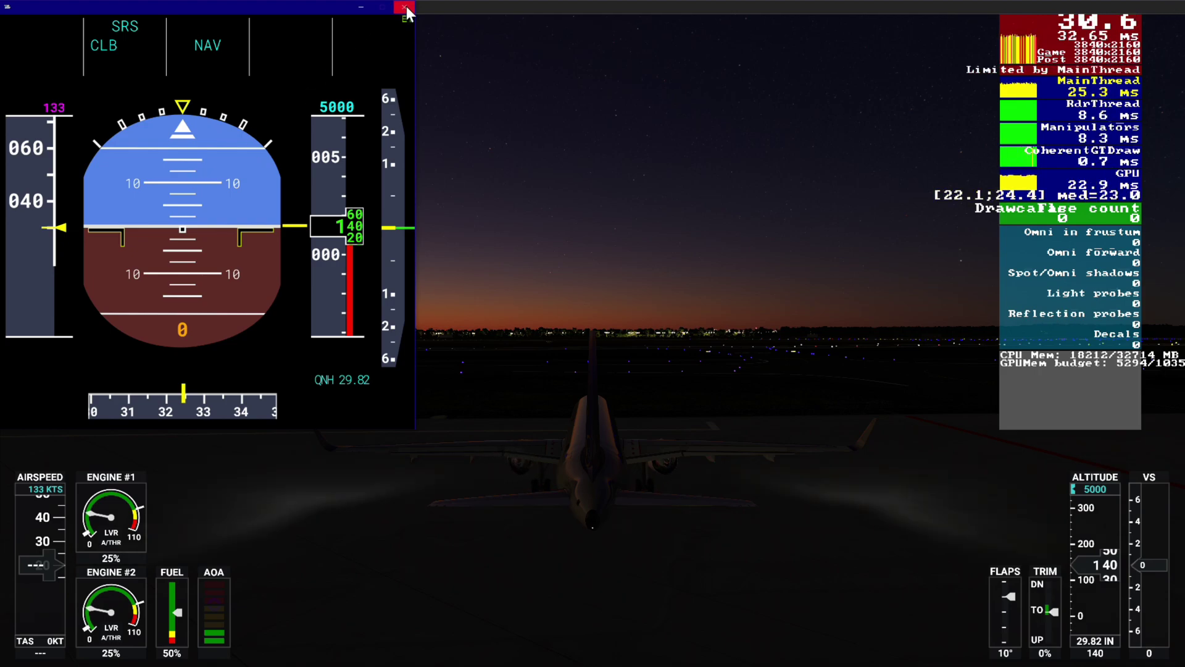
left_click(402, 7)
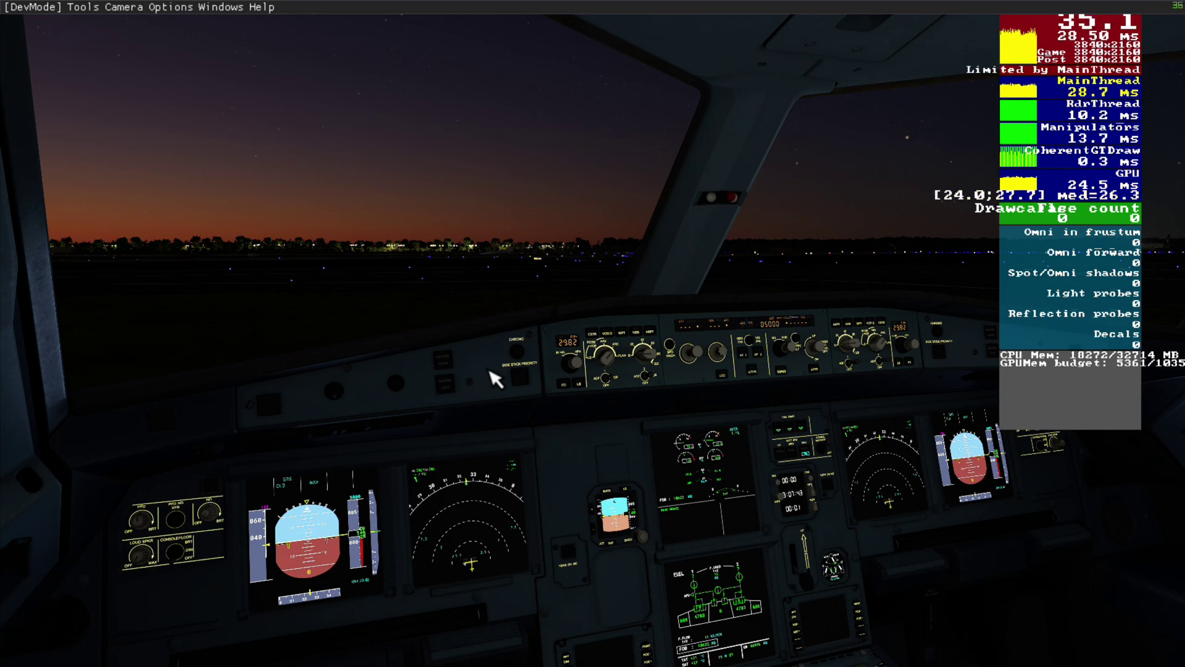
mouse_move(222, 126)
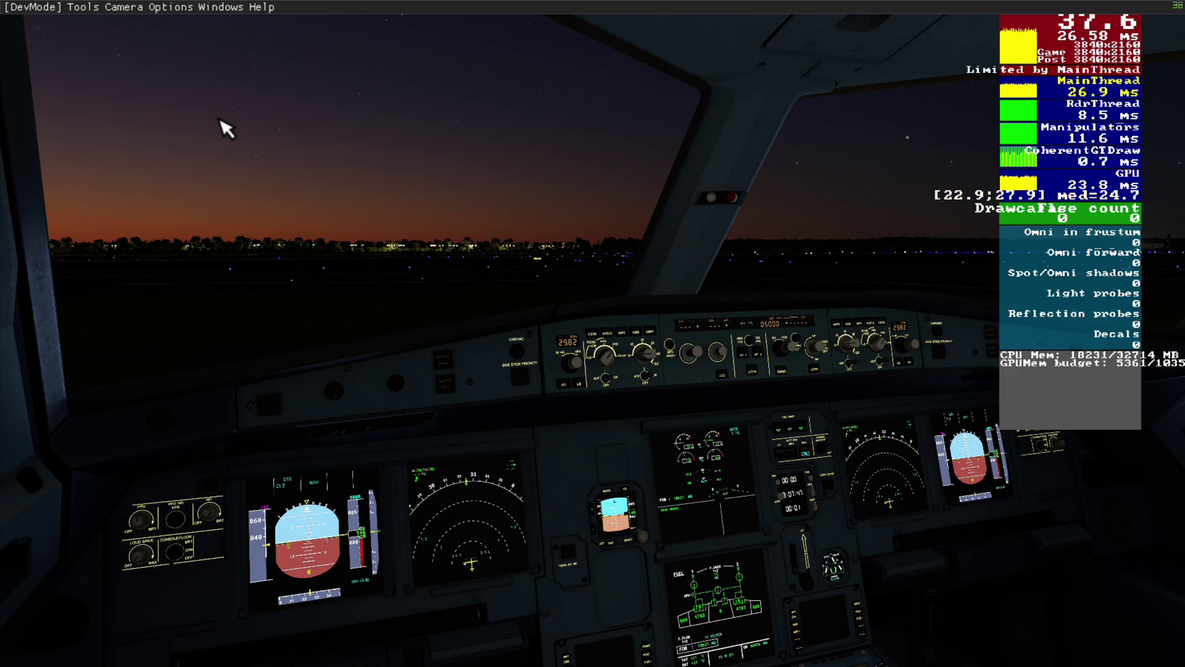
mouse_move(84, 94)
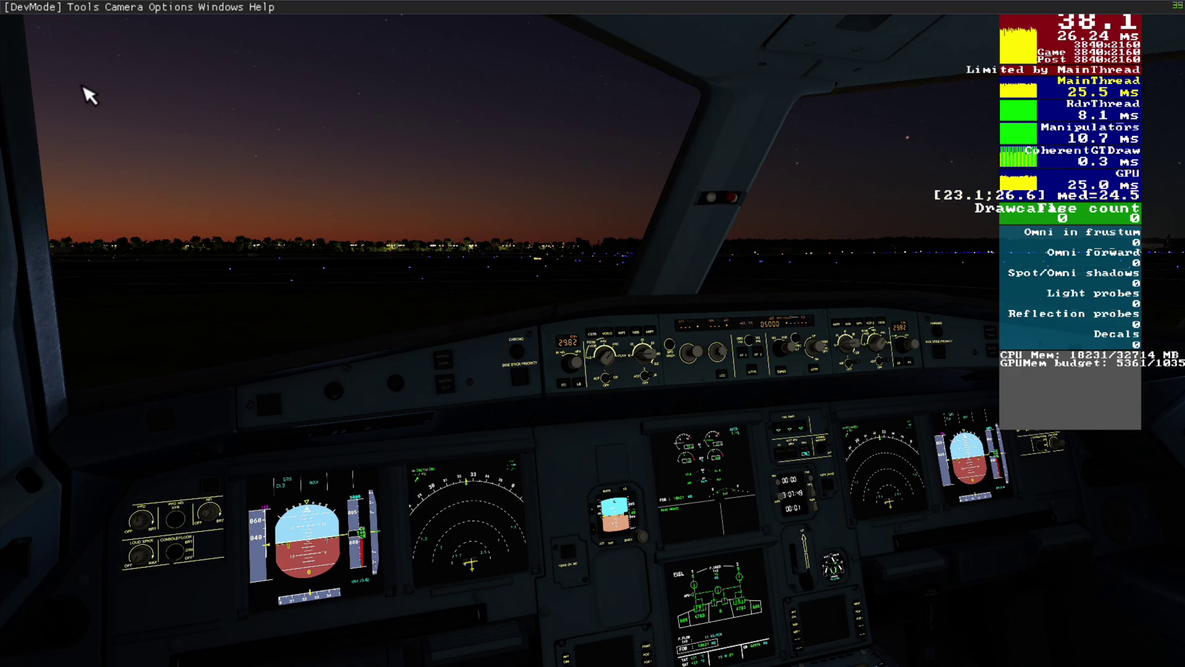